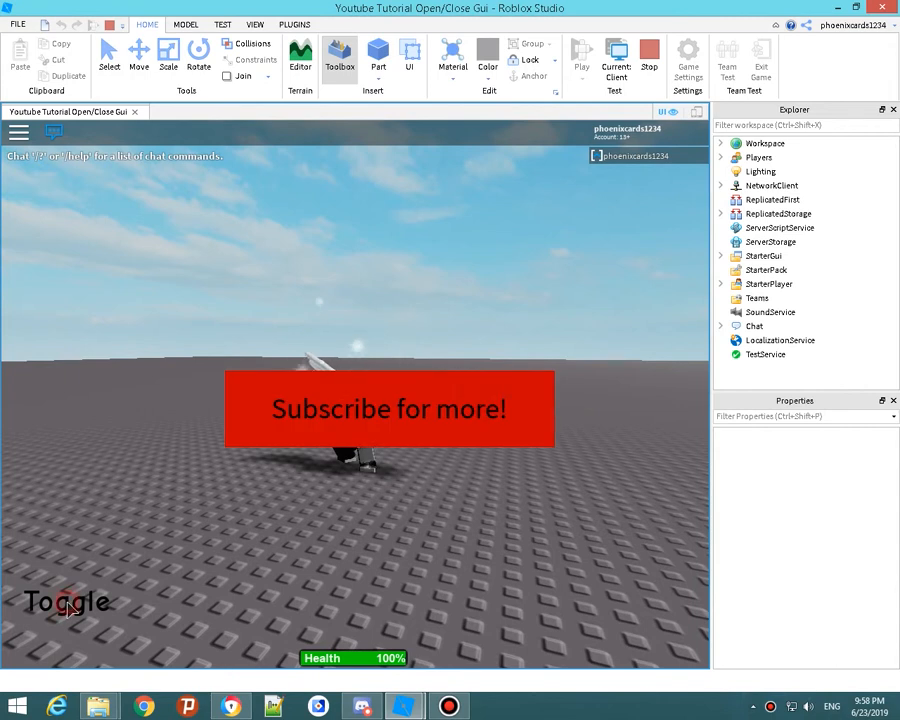
- Stop the running play test of the Subscribe banner
left_click(64, 600)
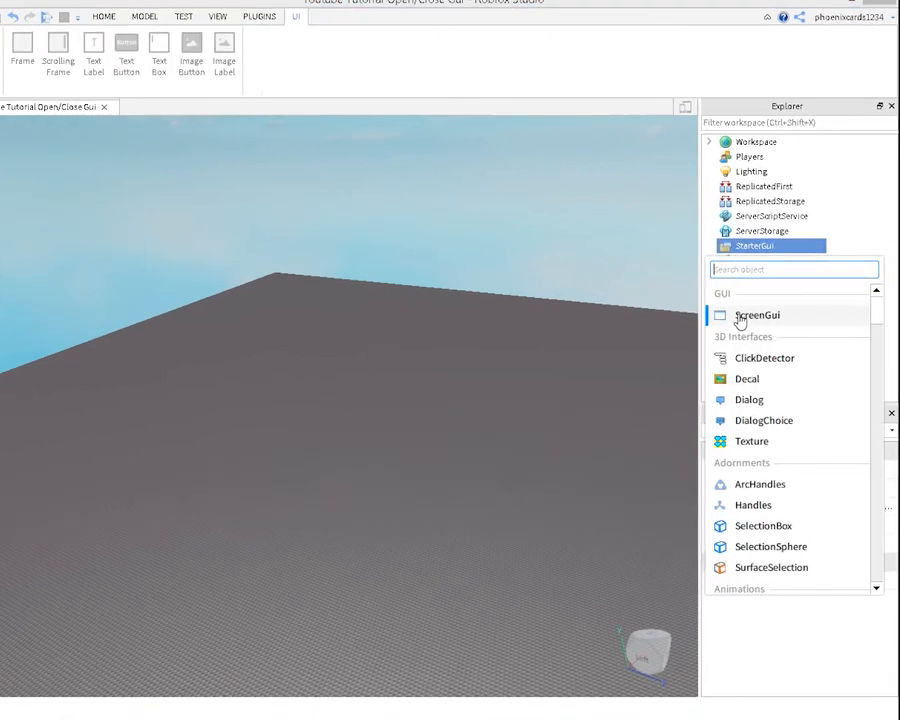
- Insert a ScreenGui under StarterGui with a white Frame stretched wider and taller
left_click(756, 316)
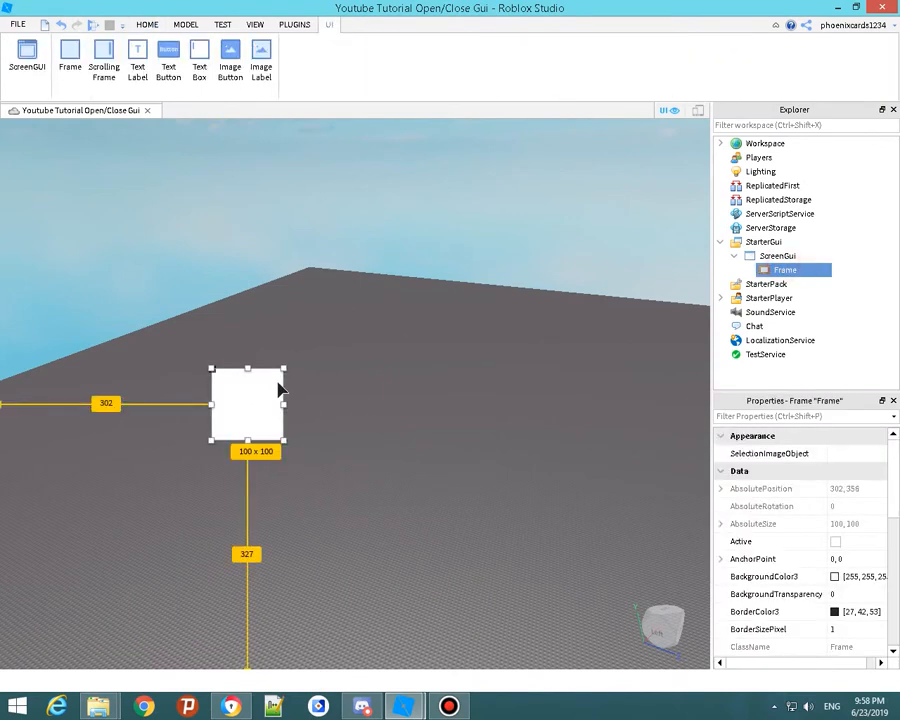
left_click_drag(284, 404, 456, 404)
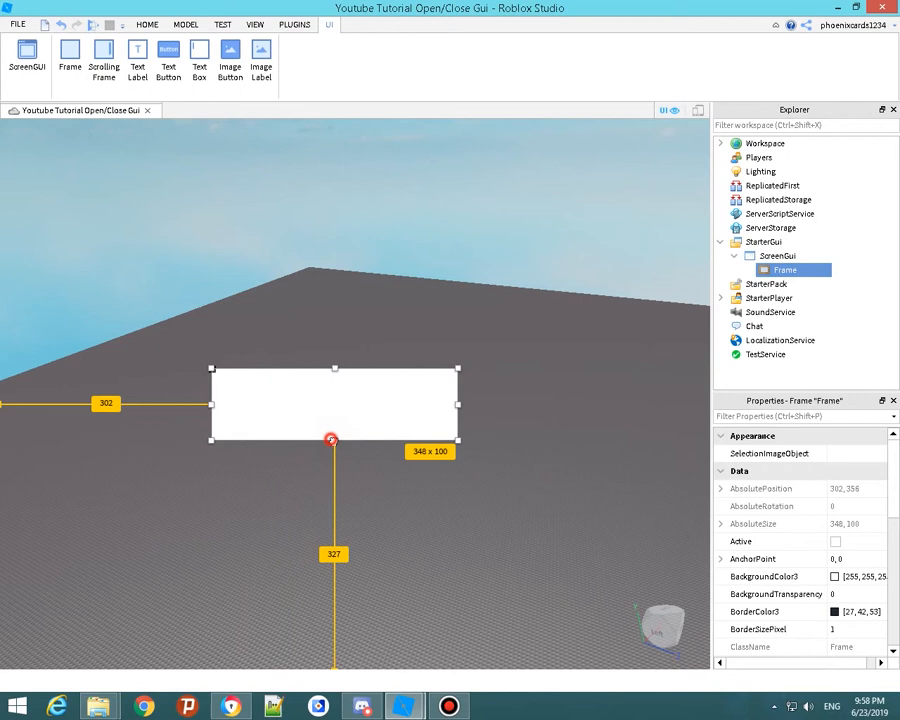
left_click_drag(332, 440, 344, 536)
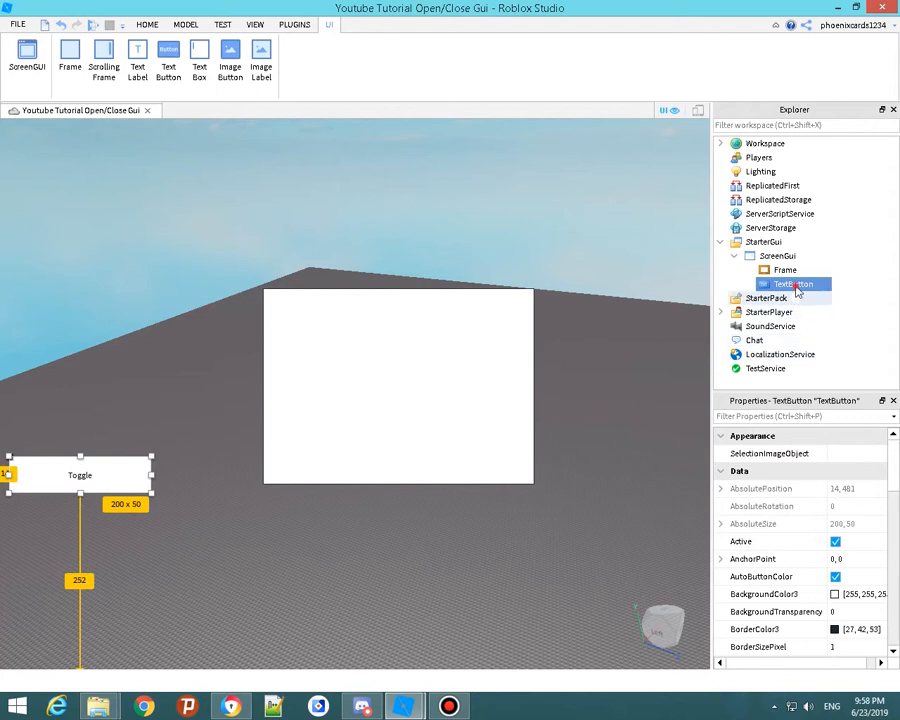
- Rename the TextButton to Toggle and insert a LocalScript under the ScreenGui
double_click(796, 284)
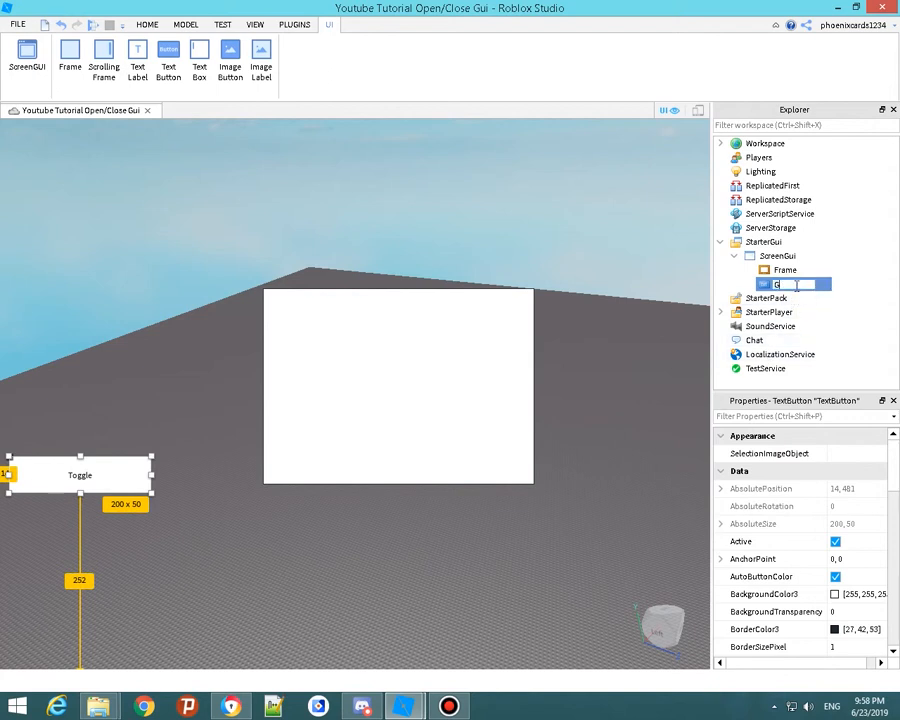
type("GuiToggle")
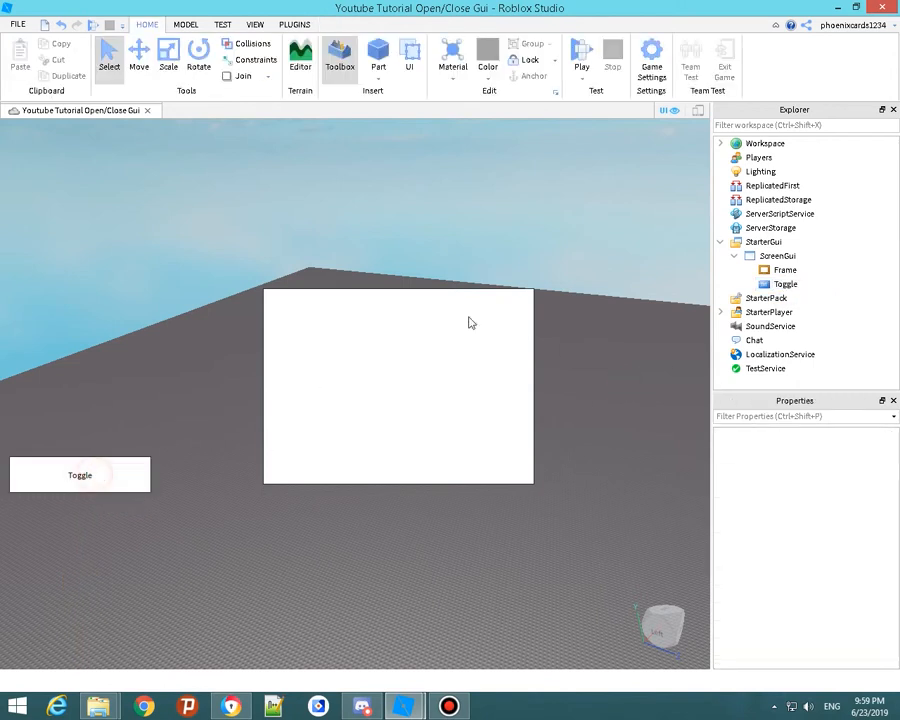
left_click(776, 256)
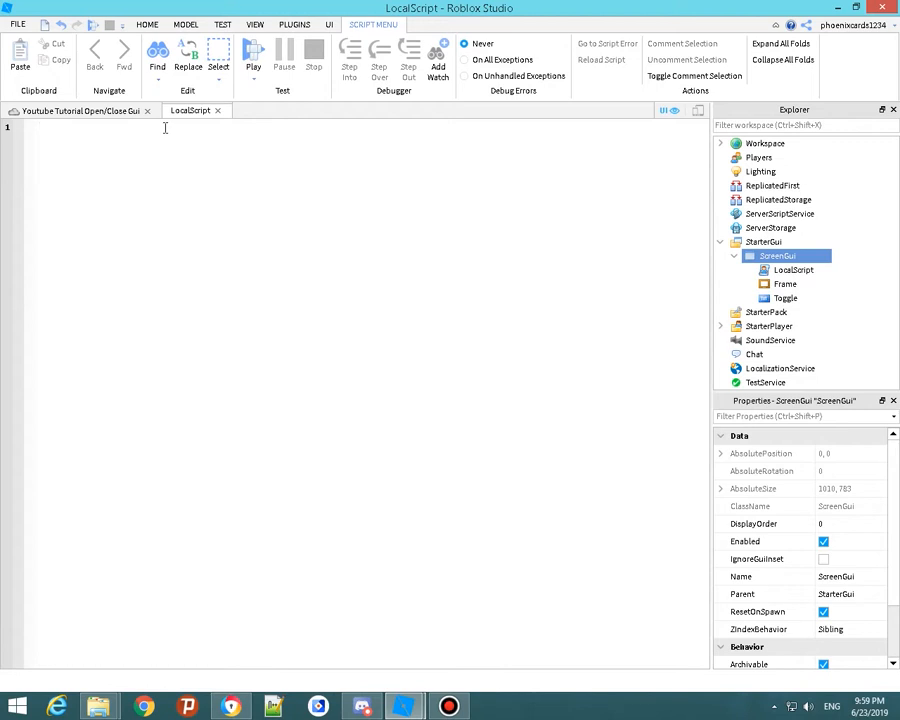
- Write 'local frame = script.Parent.Frame' as the script's first line
left_click(36, 128)
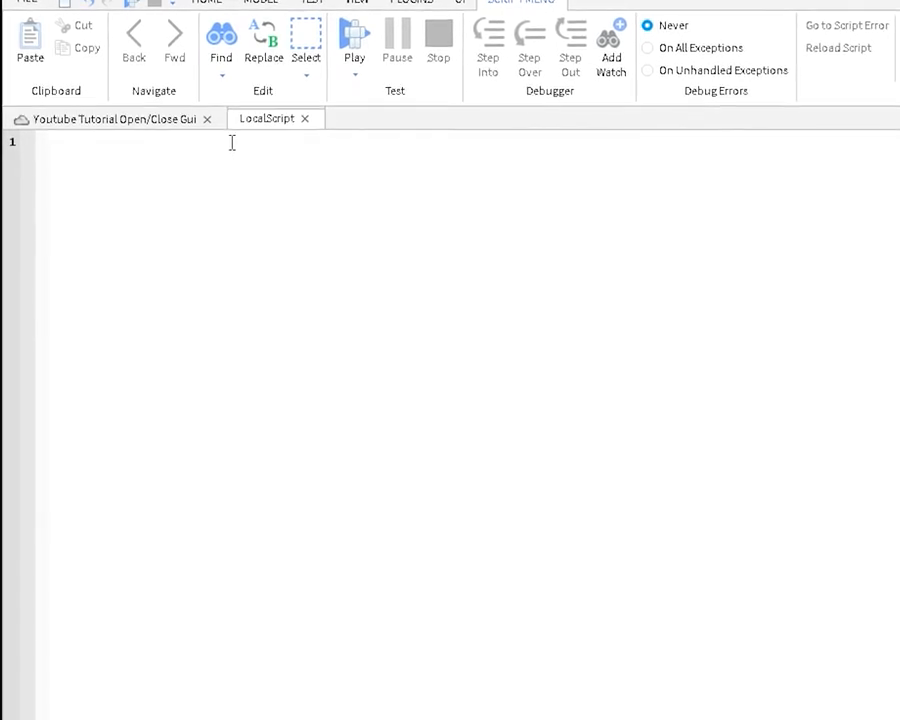
type("local")
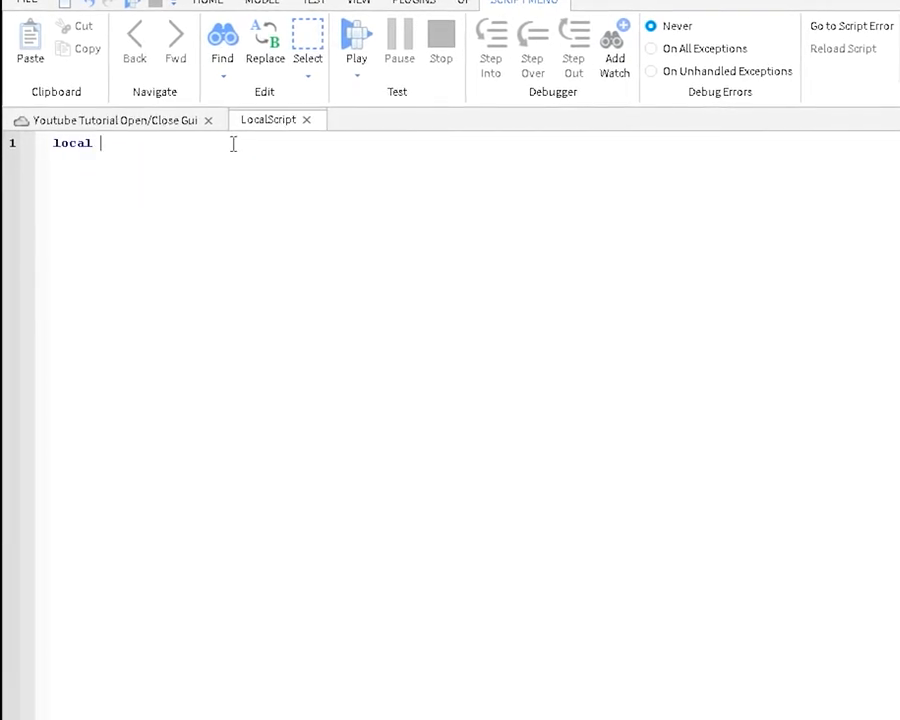
type("frame")
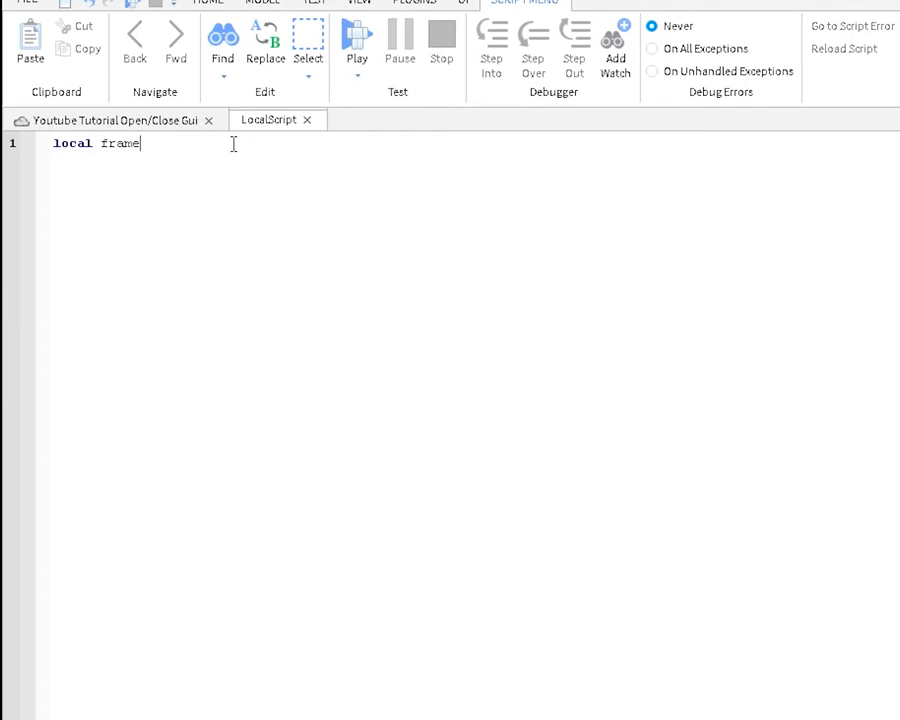
type("=")
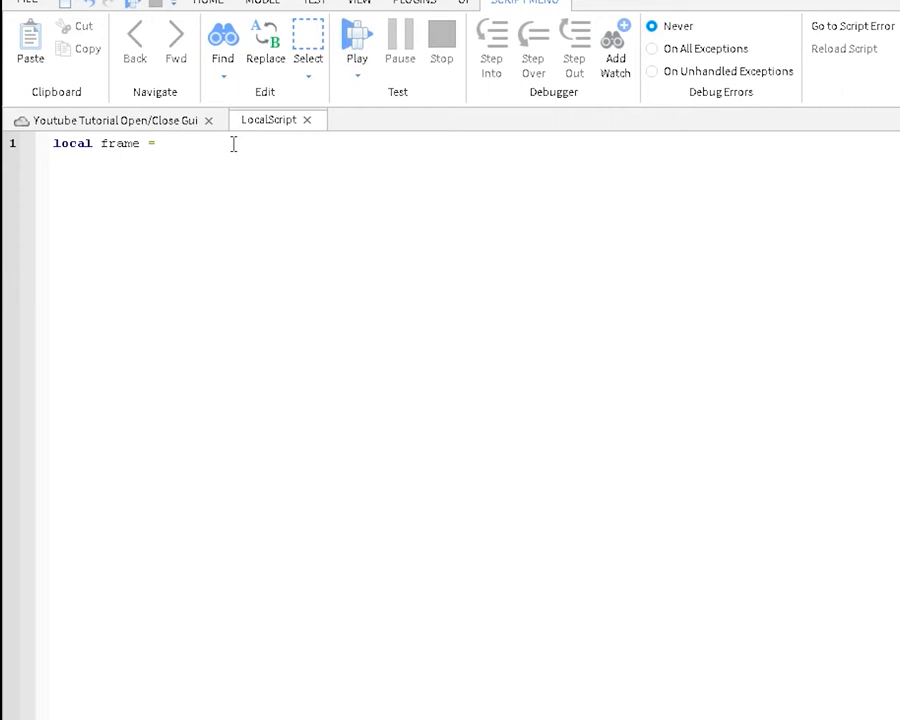
type("script.")
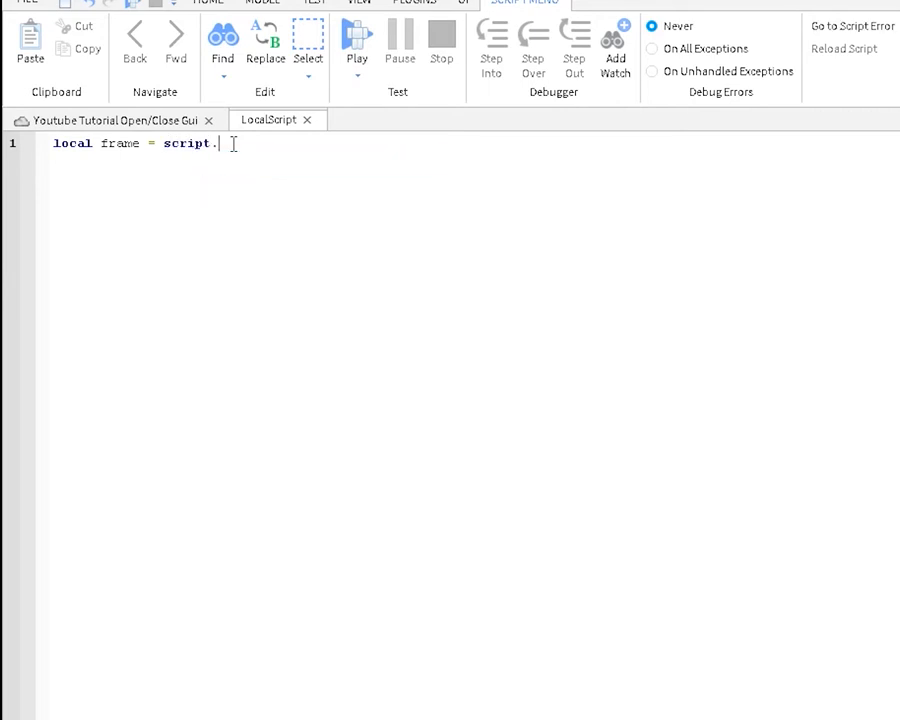
type("Parent")
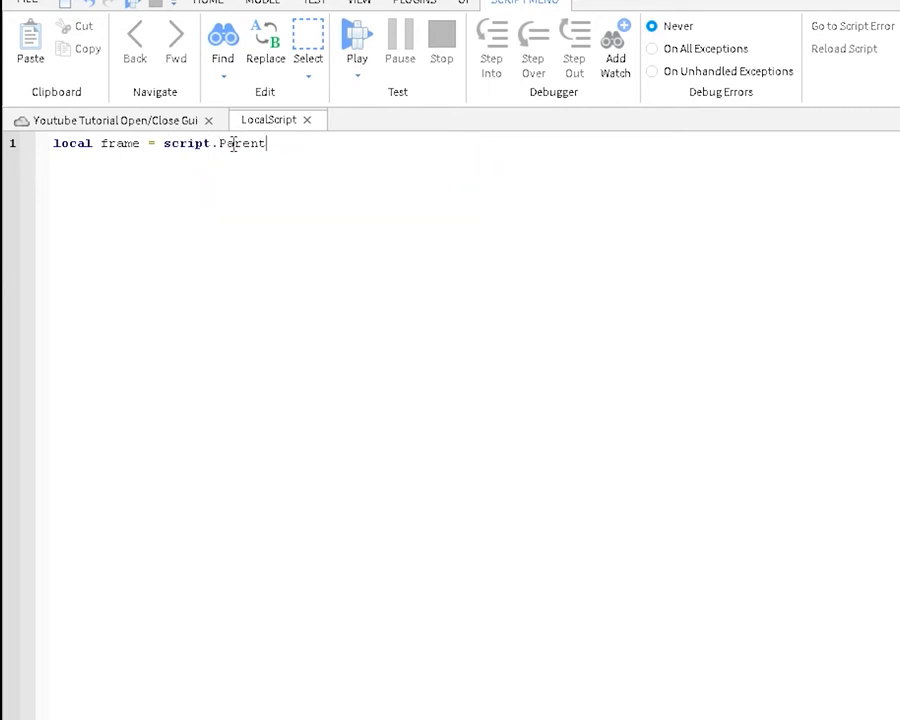
type(".")
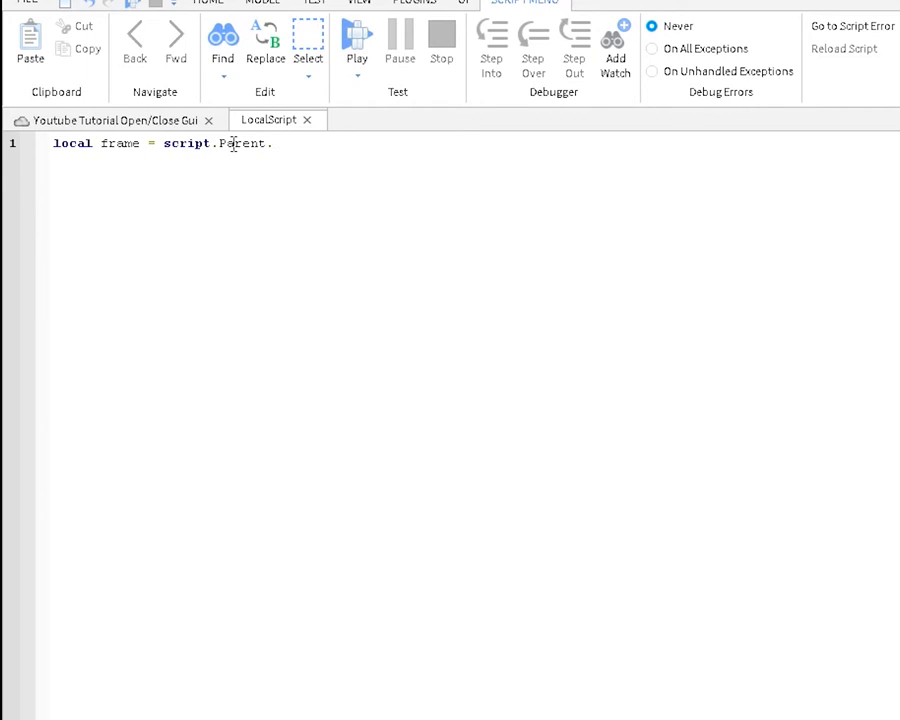
type("Frame")
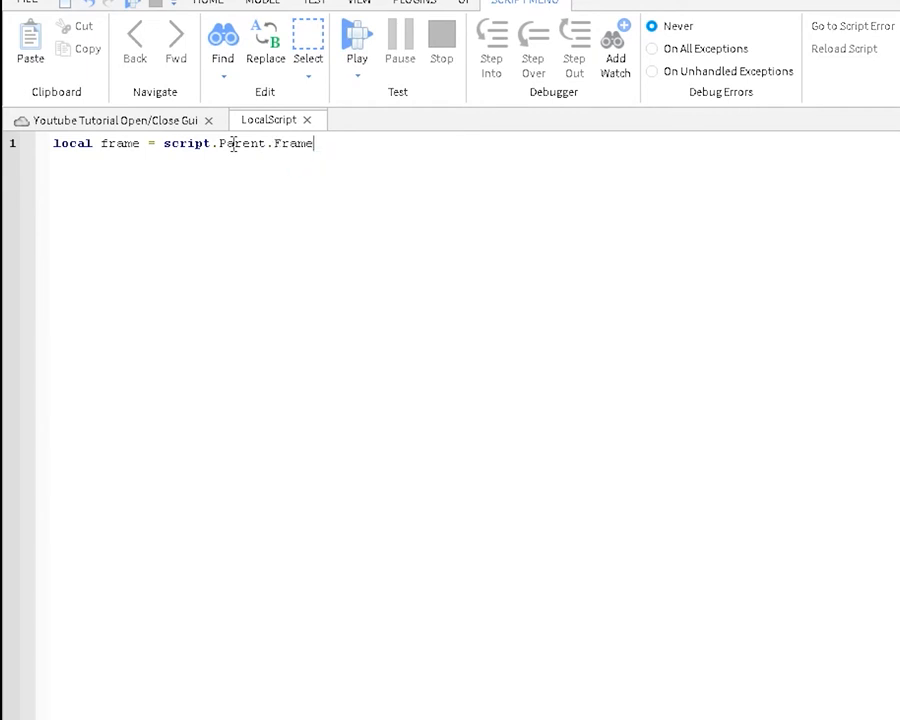
- Begin a new line referencing script.Parent for the Toggle button
key("Enter")
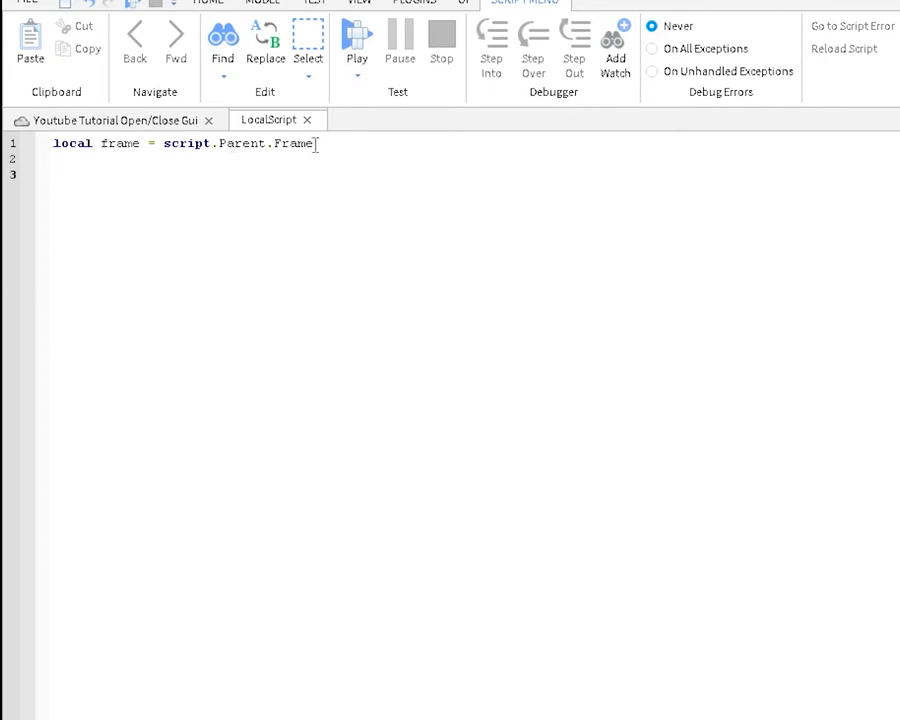
type("script.")
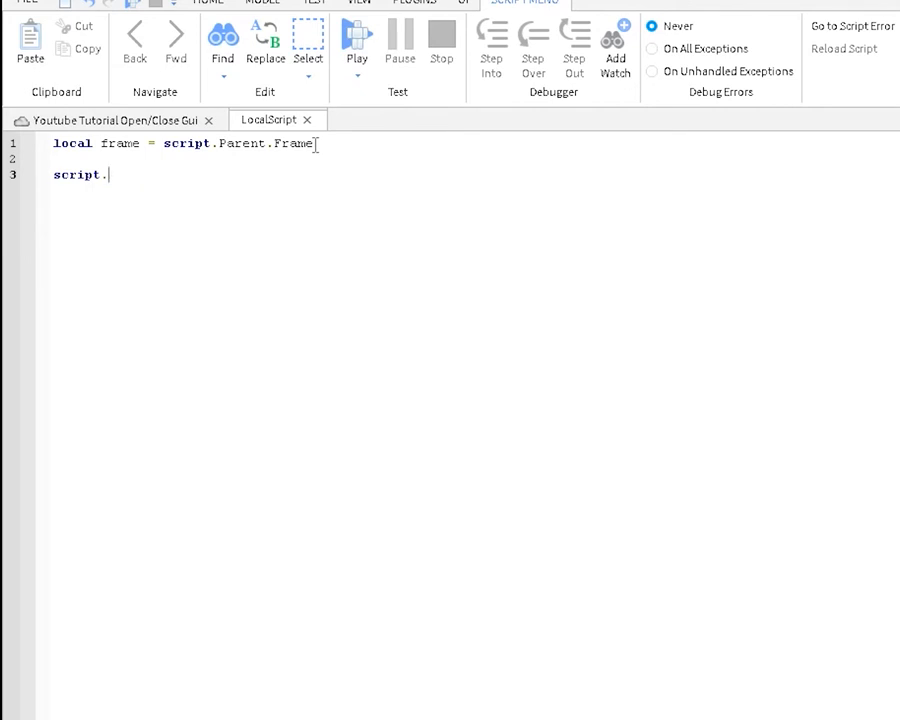
type("Parent")
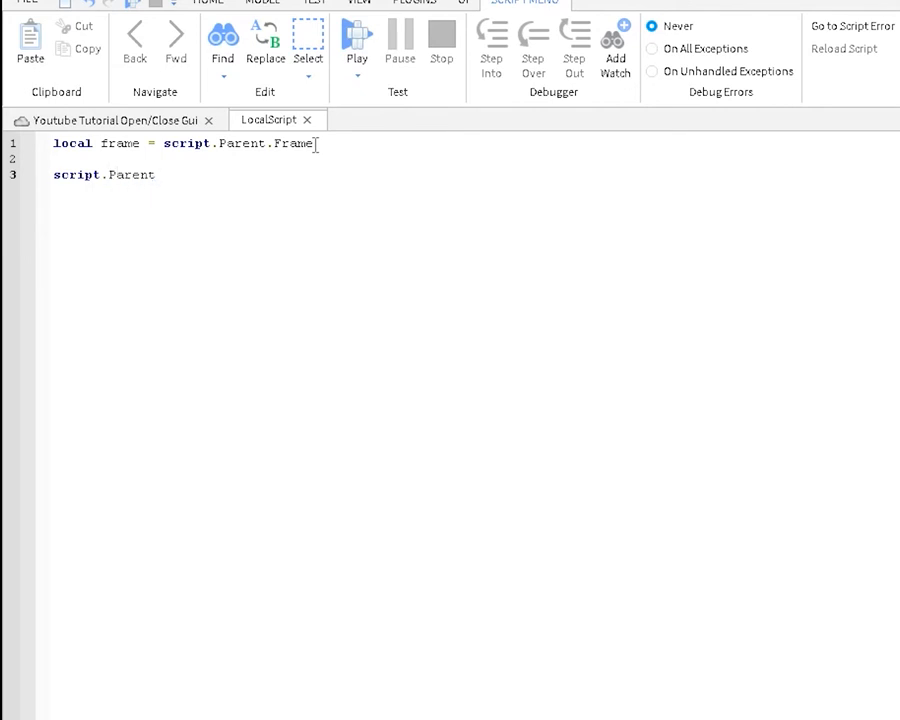
type(".Toggle")
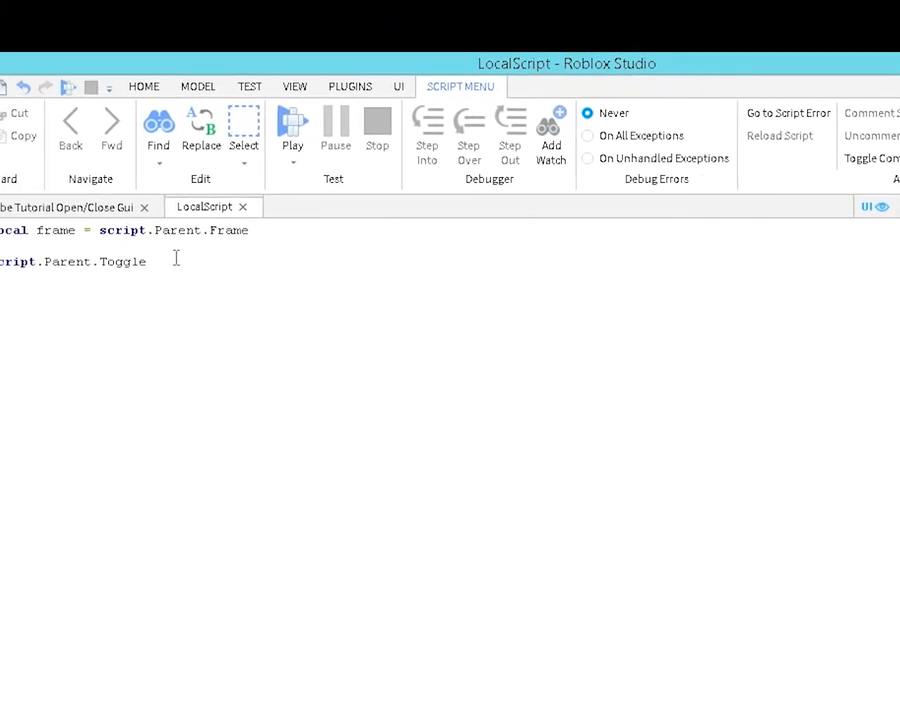
- Connect a function to Toggle's MouseButton1Click and start an if statement inside it
type(".")
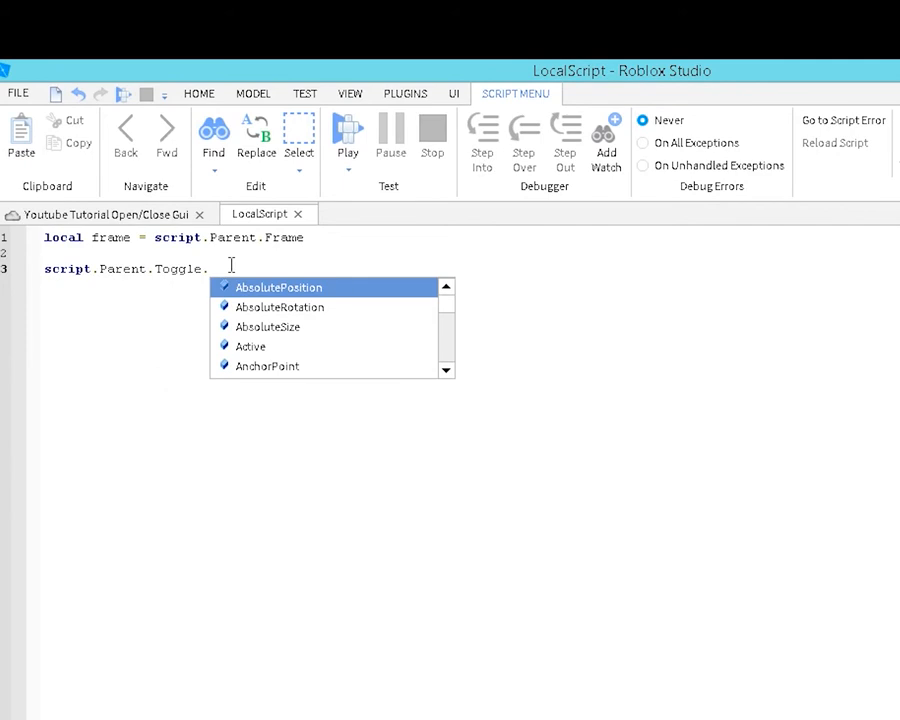
type("MouseButton1Click")
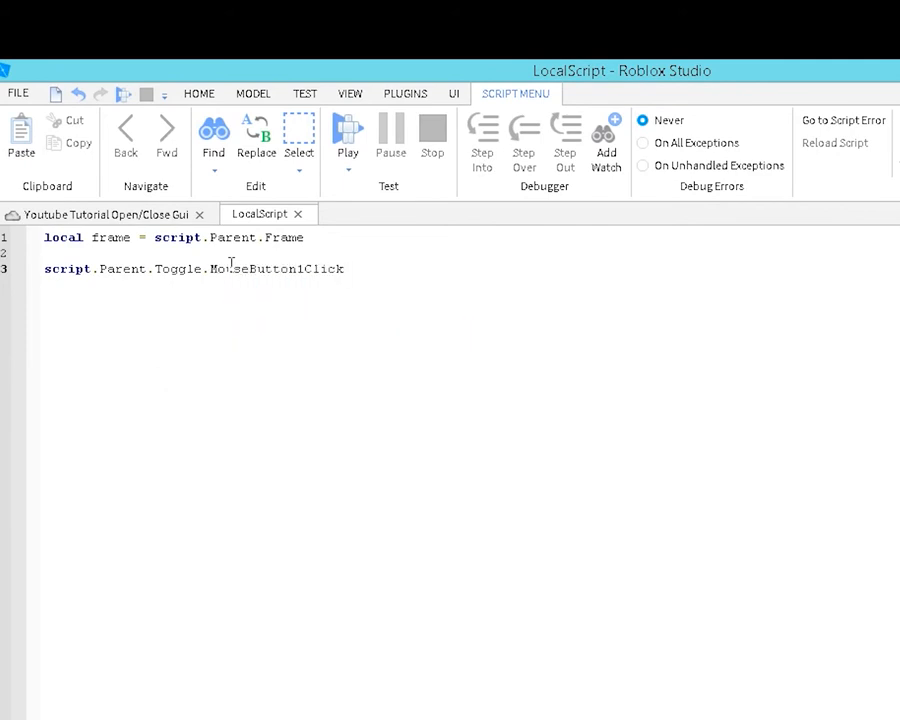
type(":Connect()")
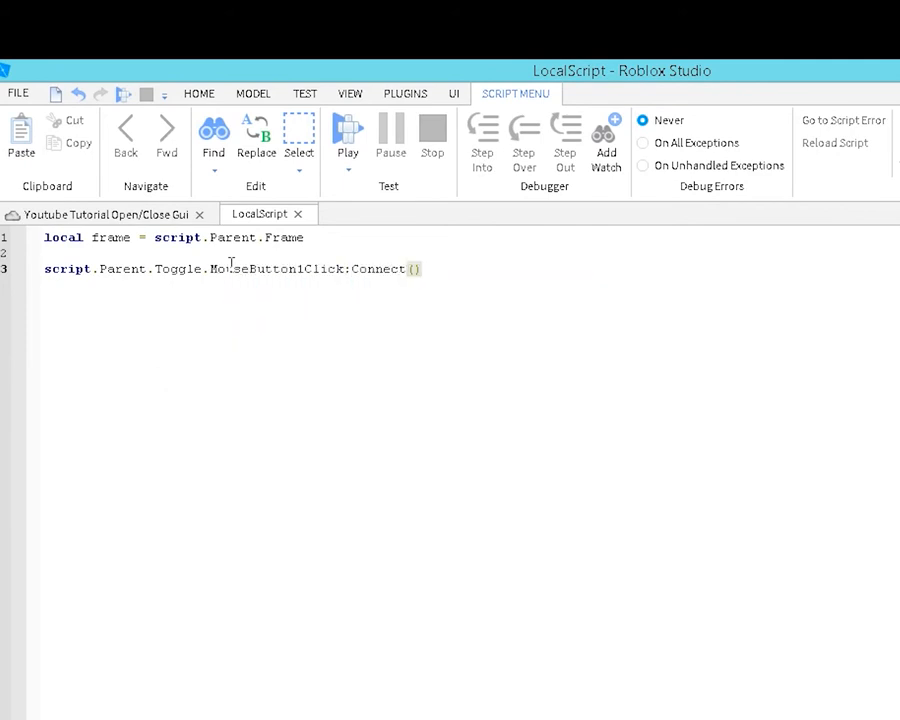
type("(fucn")
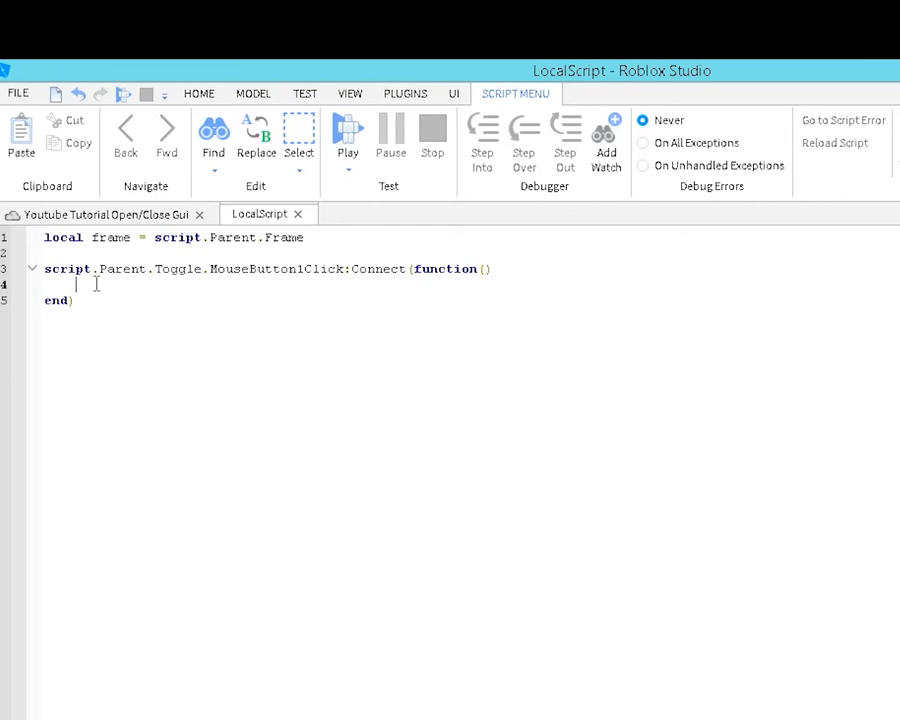
type("if")
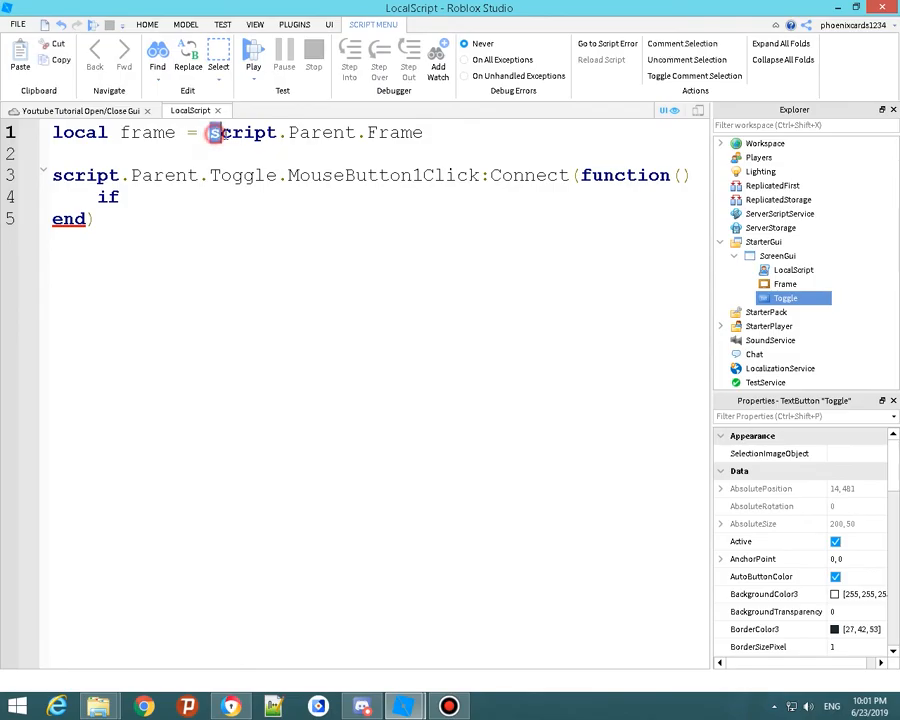
- Add a '--variable' comment under the frame line and a blank line before the handler
left_click_drag(210, 132, 370, 132)
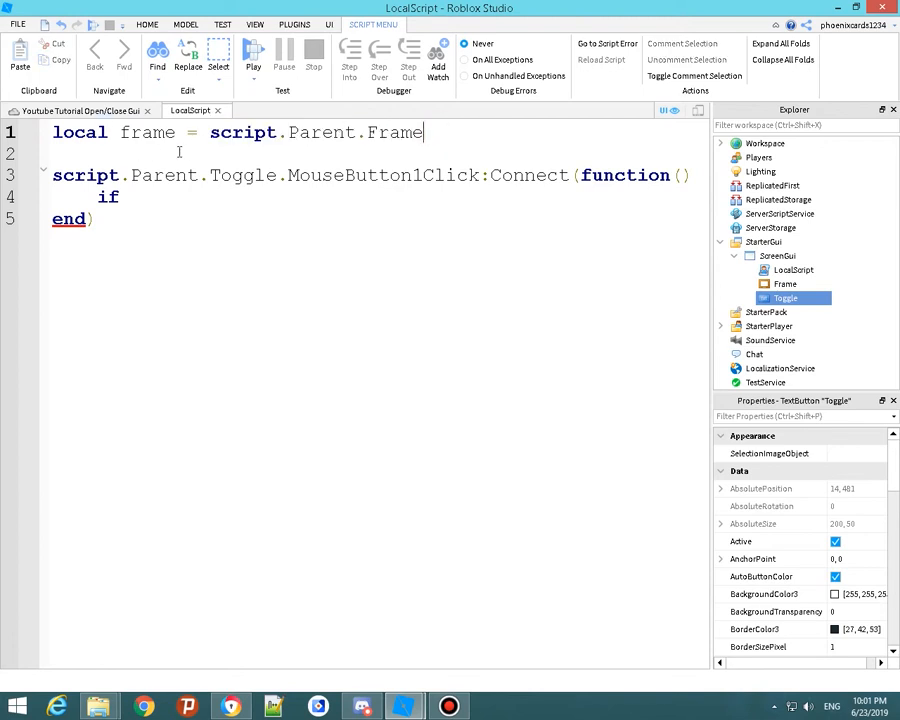
type("--")
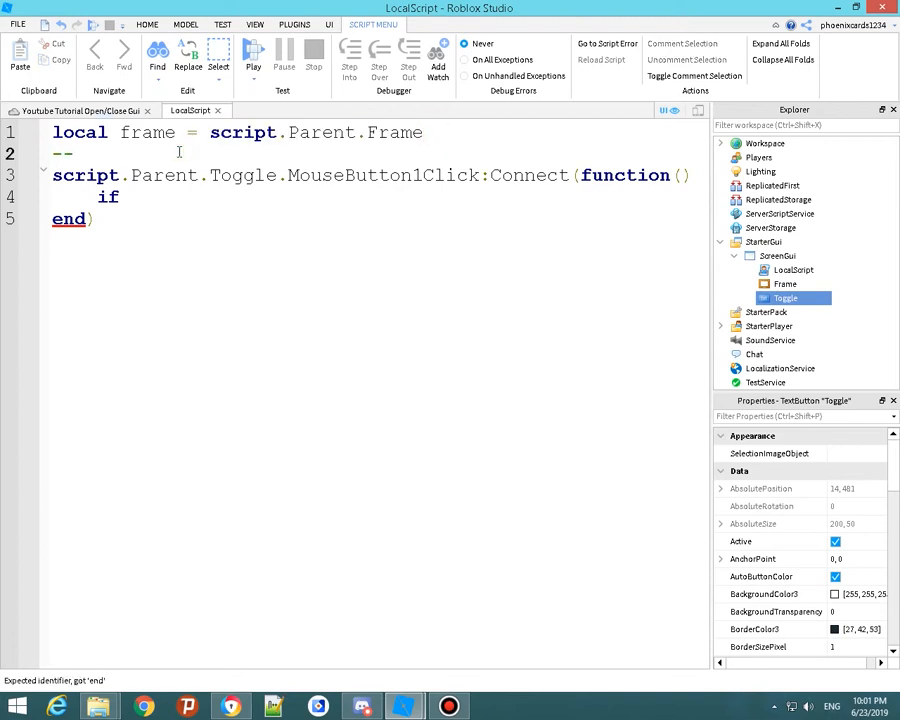
type("variable")
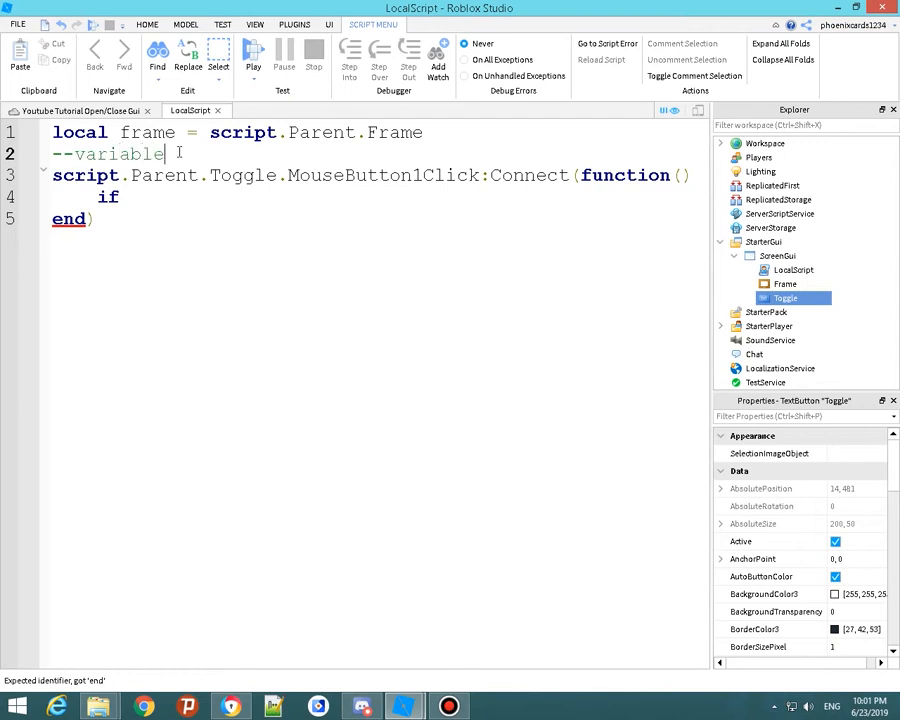
key("enter")
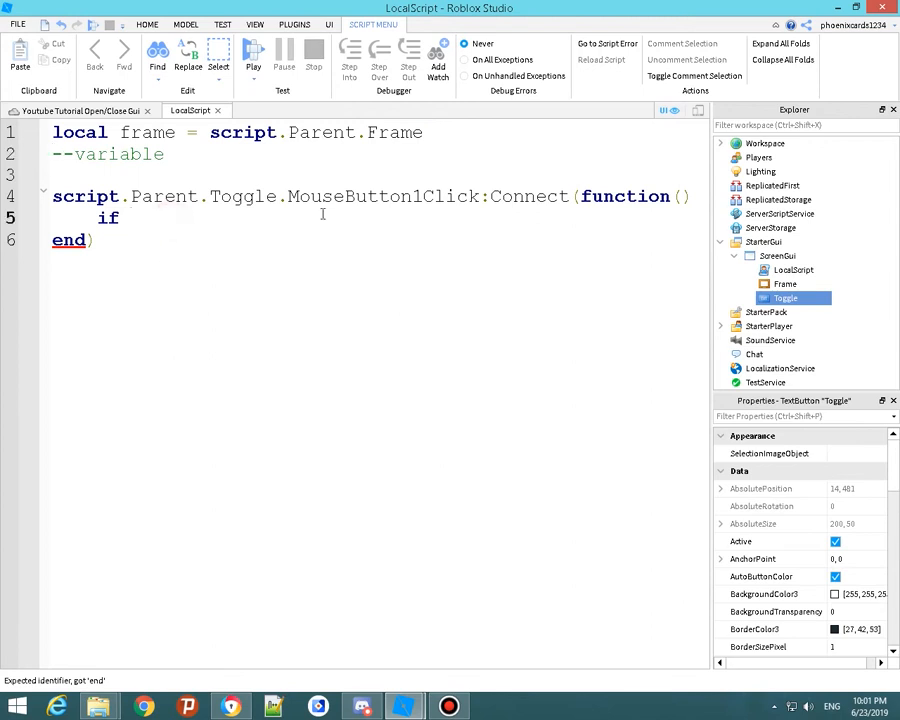
double_click(84, 196)
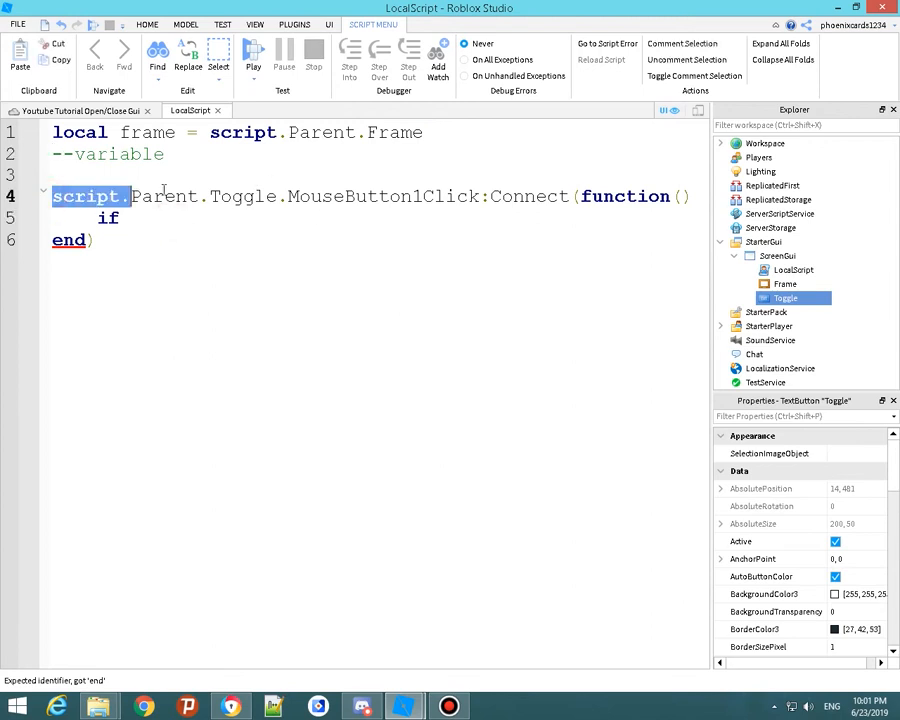
left_click(272, 196)
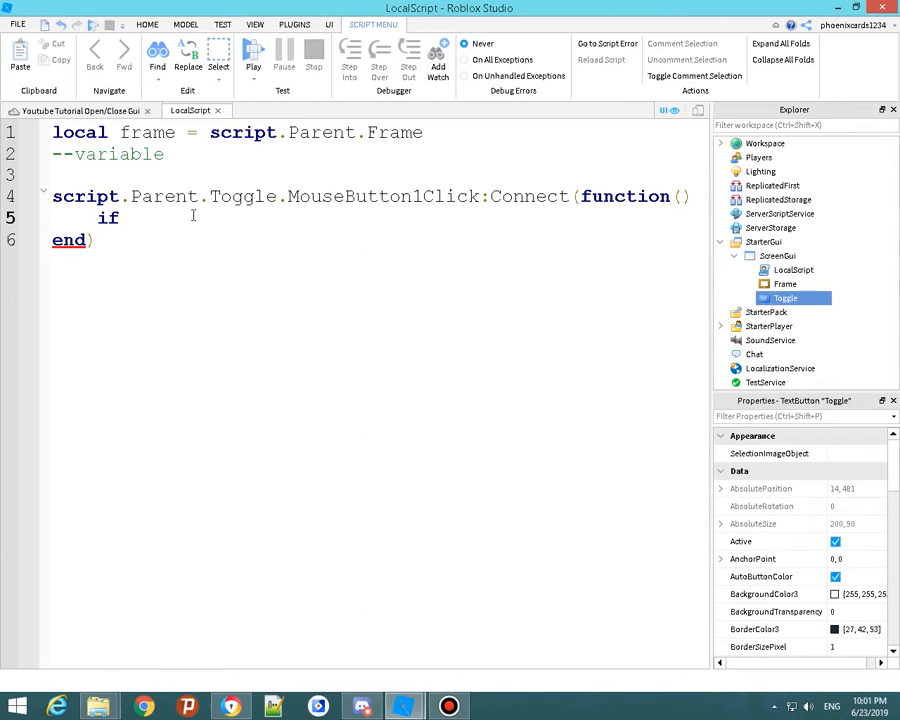
- Write 'if frame.Visible == true then' using a comparison equals
type("fram")
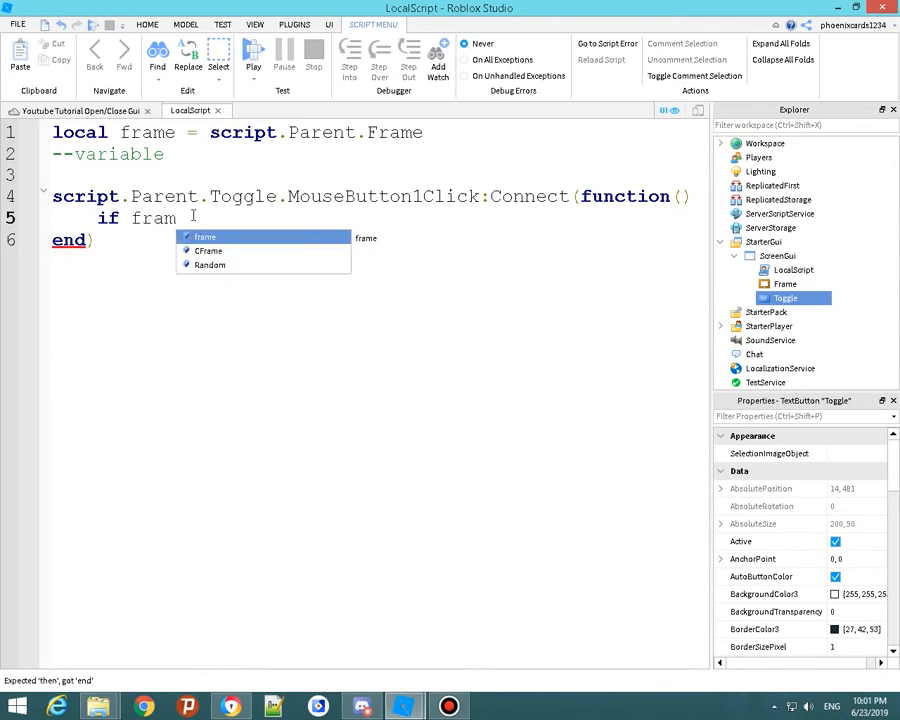
type(".Visible = true")
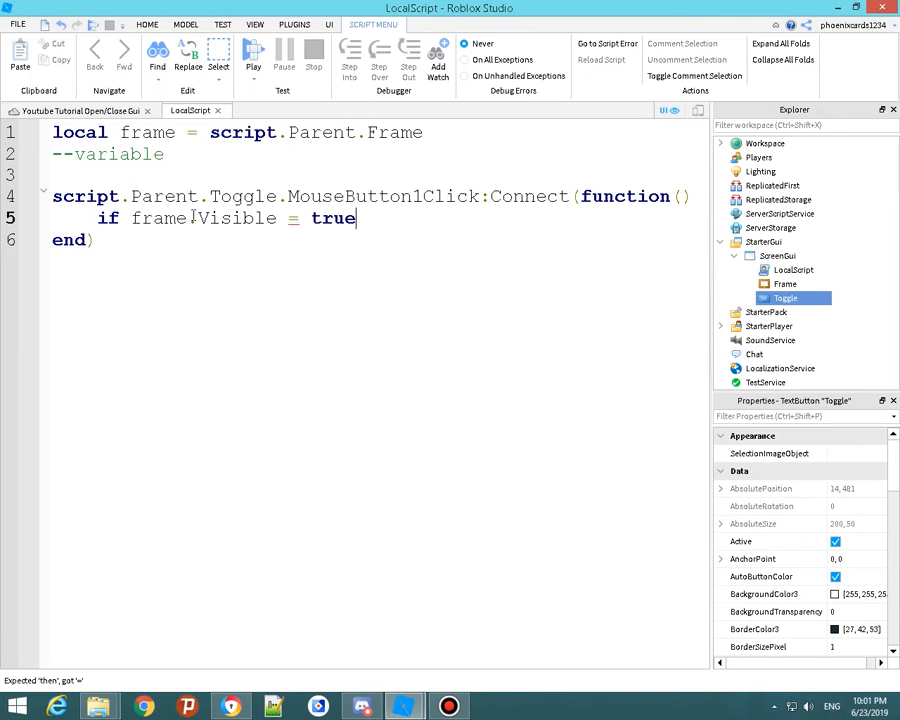
type("then")
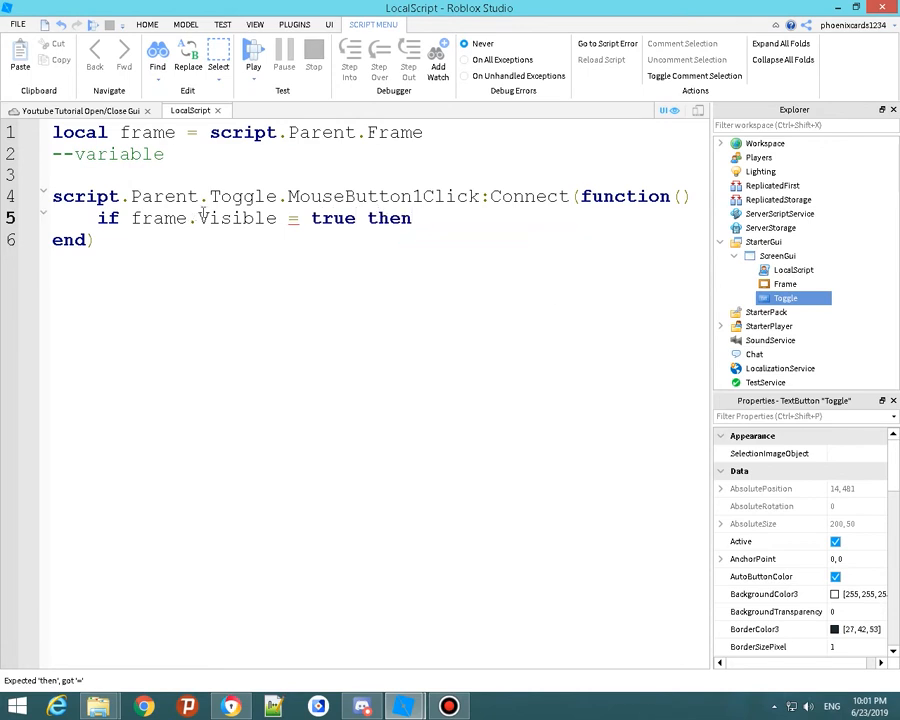
double_click(292, 218)
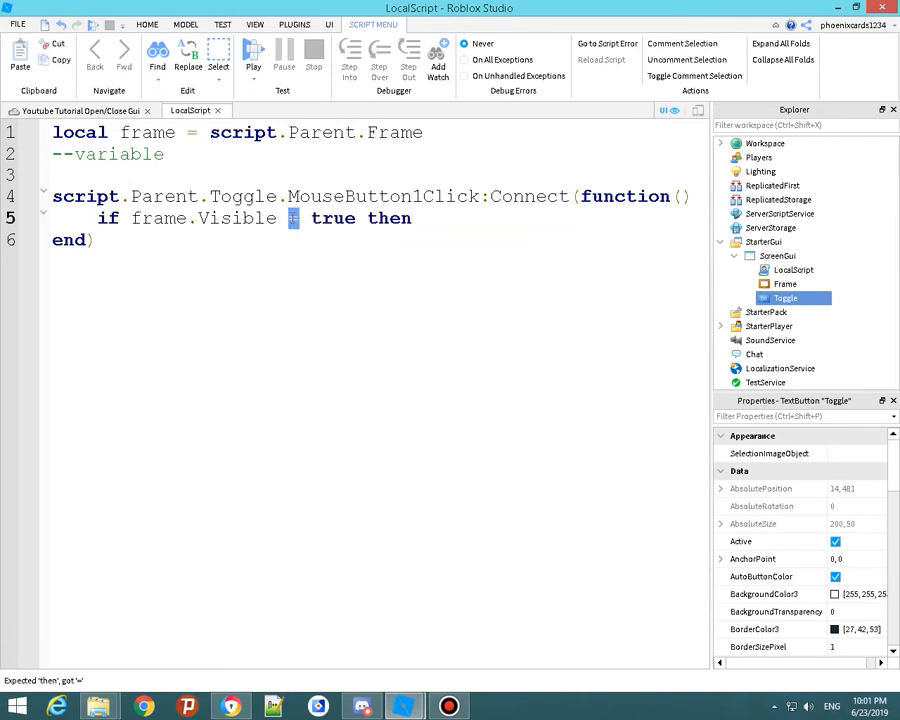
type("=")
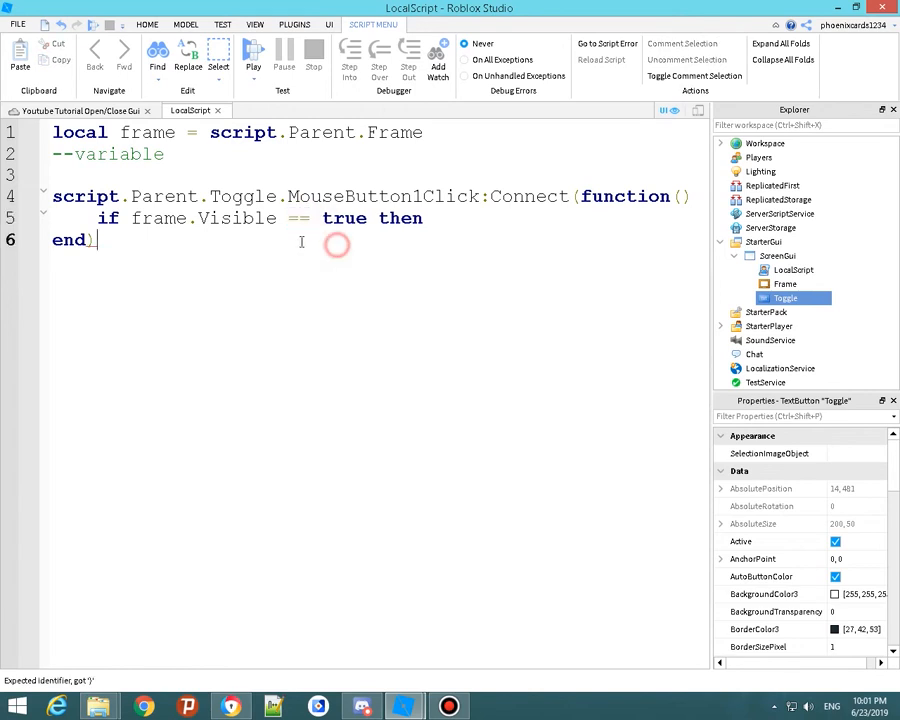
left_click(424, 218)
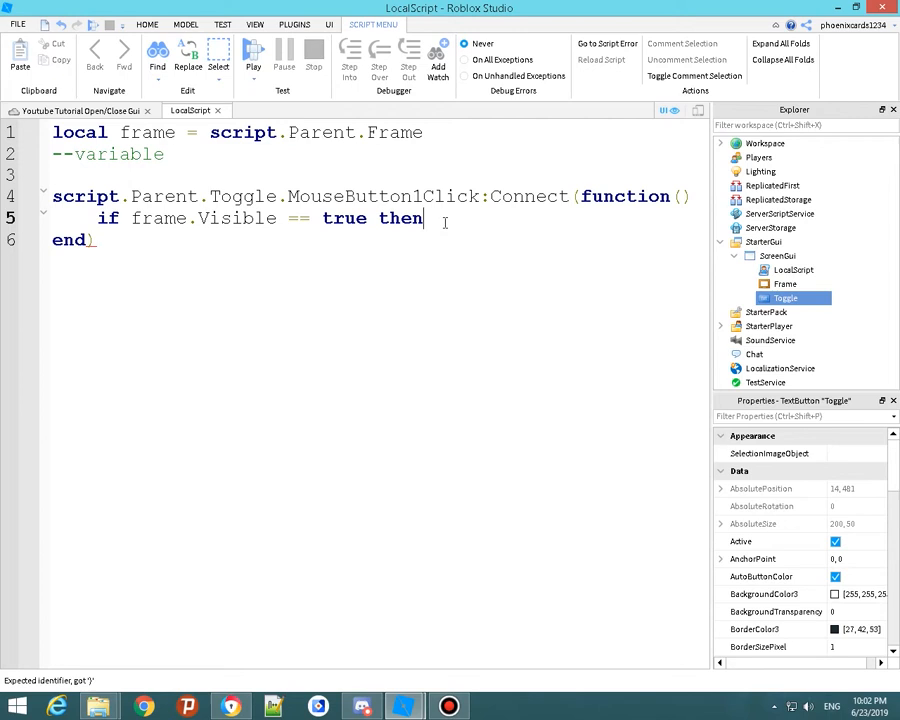
- Complete the branches: frame.Visible = false, else frame.Visible = true, end
type("frame.Visible = false")
type("else")
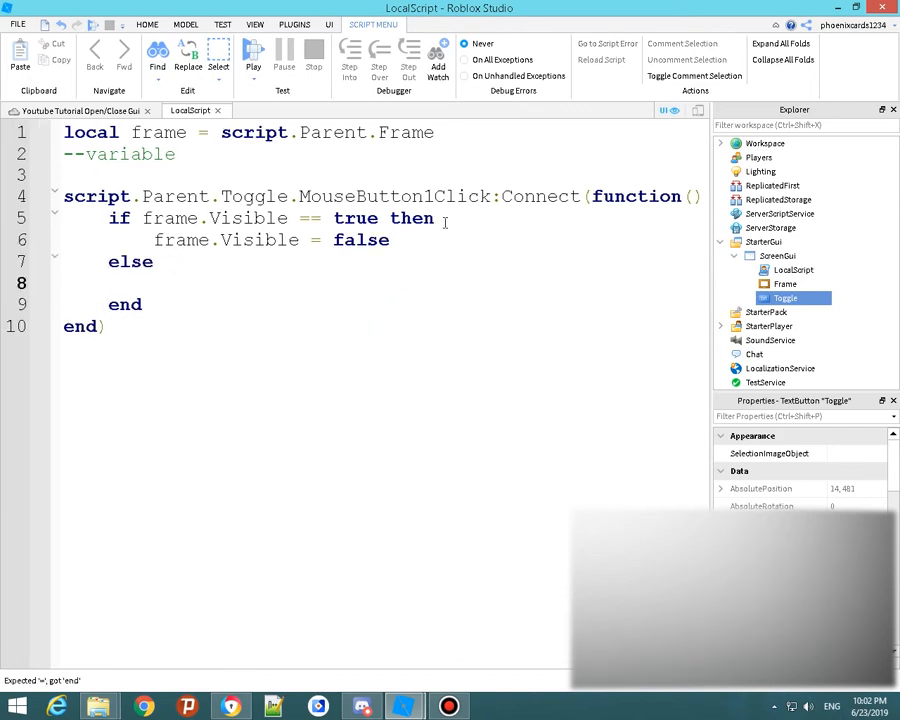
type("frame.Visible  =")
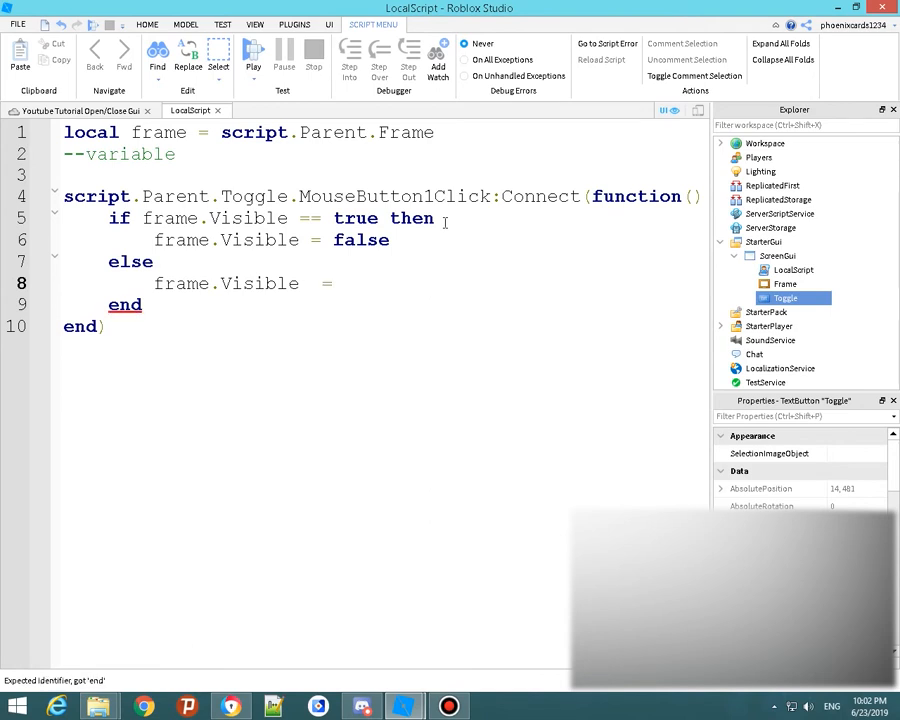
type("true")
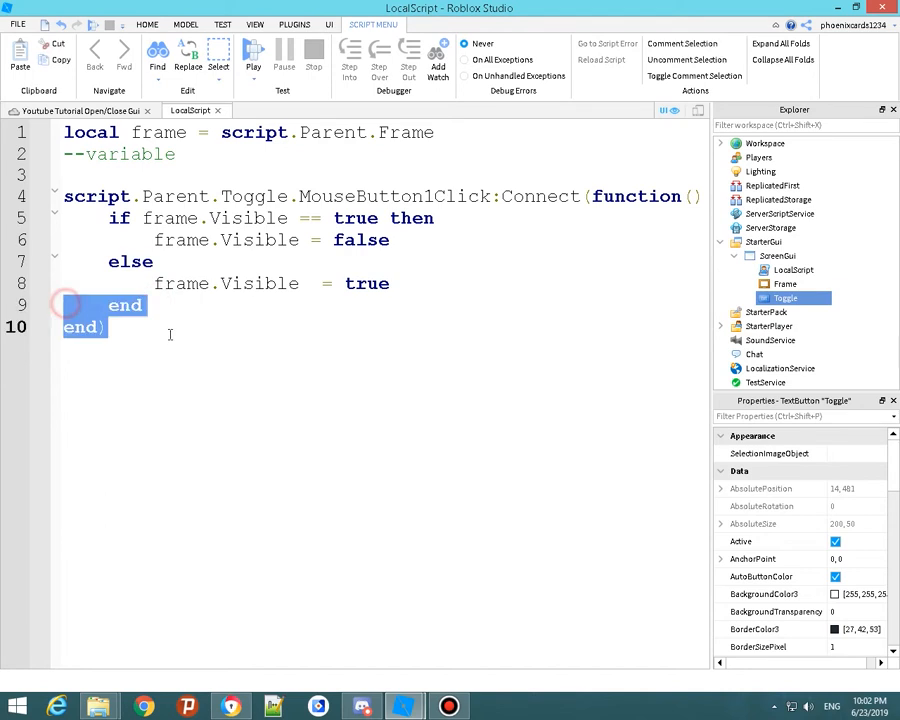
left_click(502, 328)
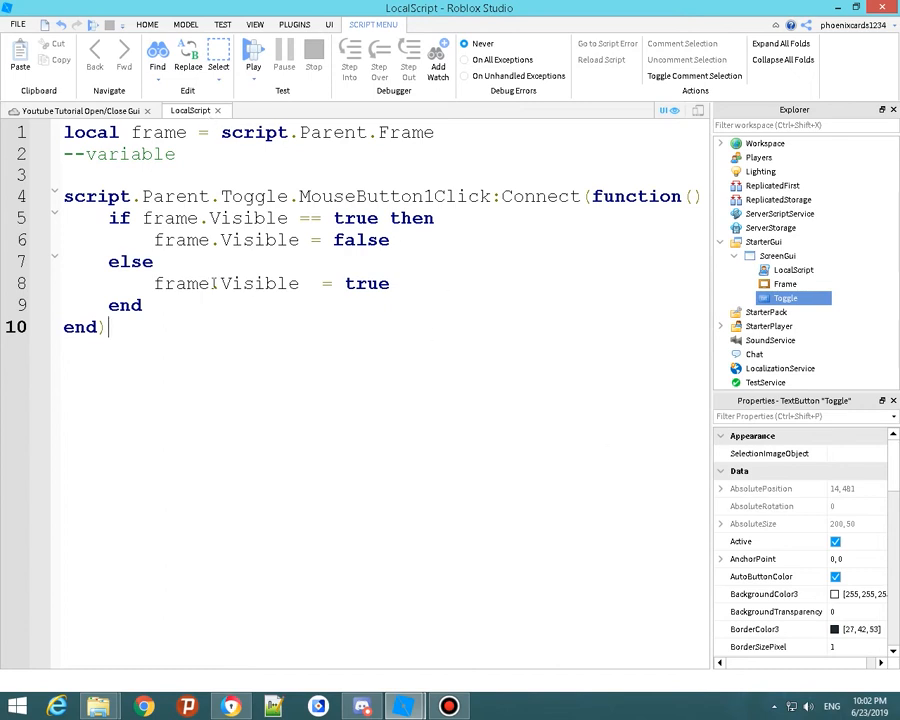
left_click_drag(64, 132, 176, 154)
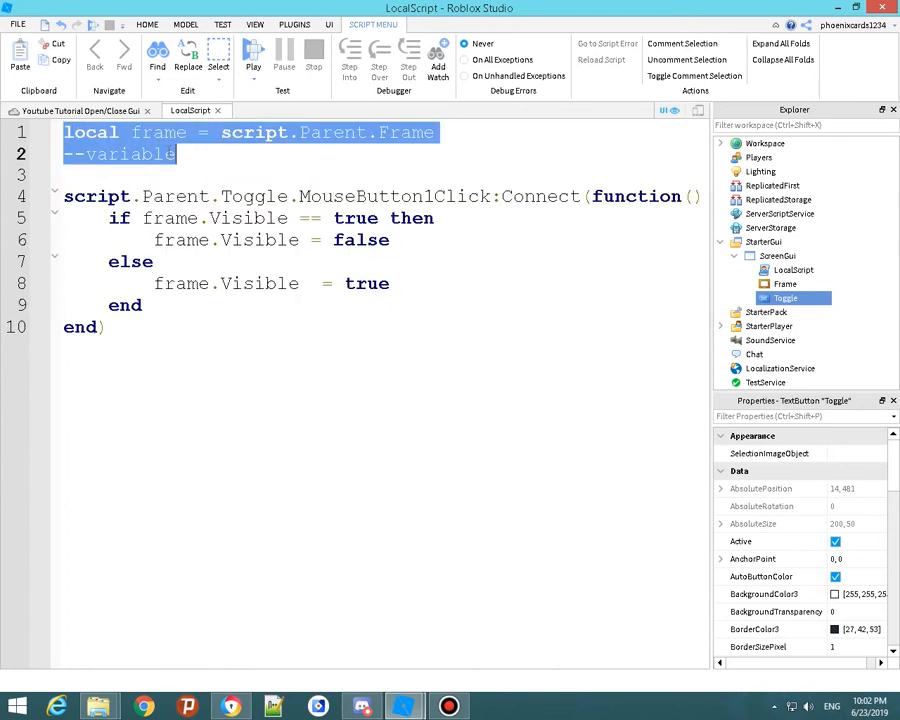
left_click(84, 132)
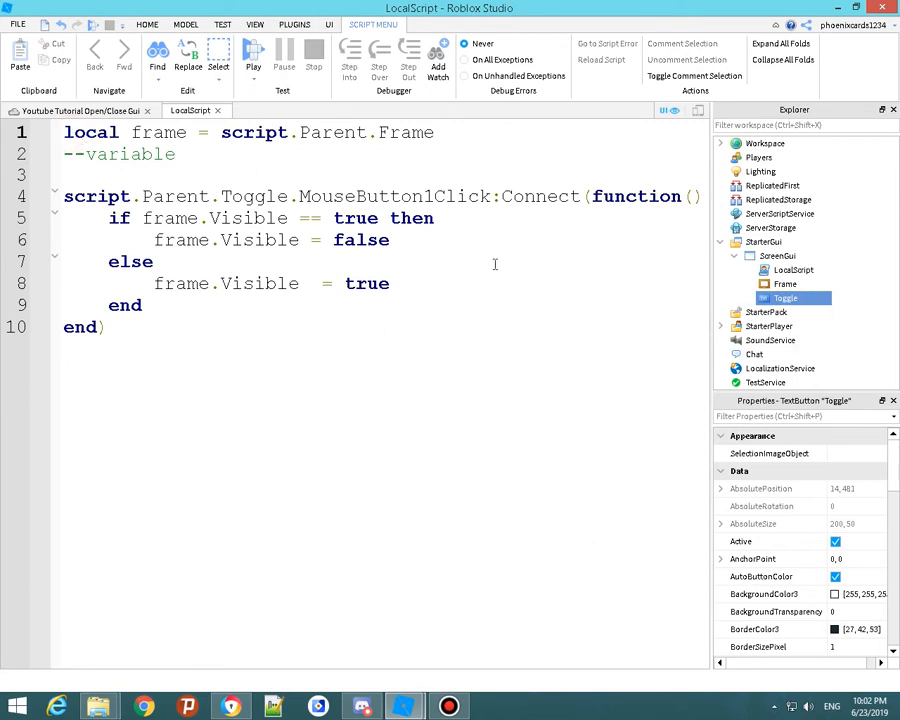
mouse_move(340, 128)
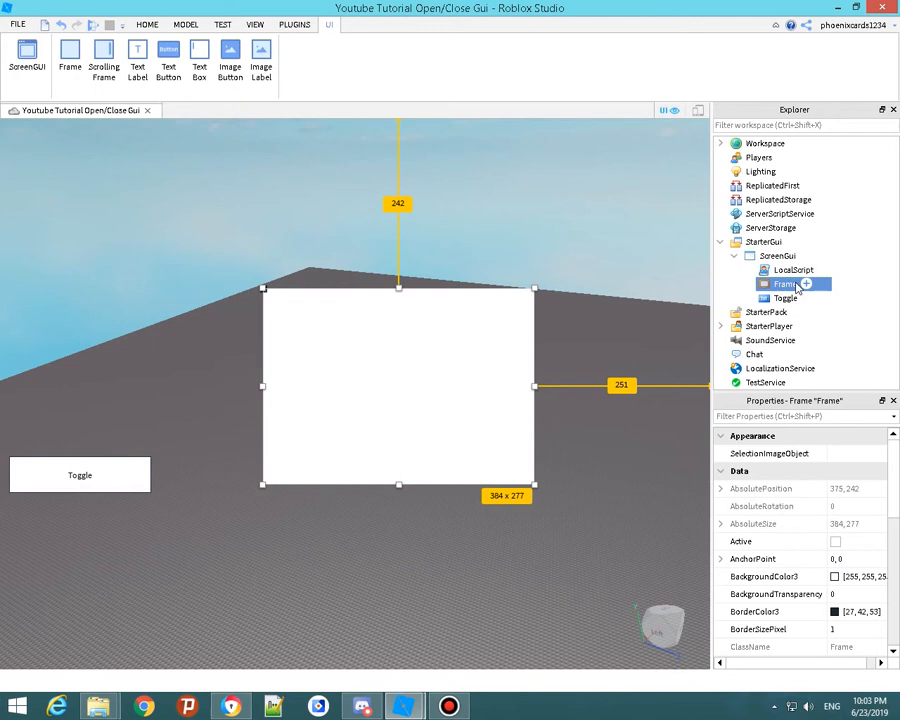
- Switch off the Frame's Visible property so it is hidden by default
left_click(836, 540)
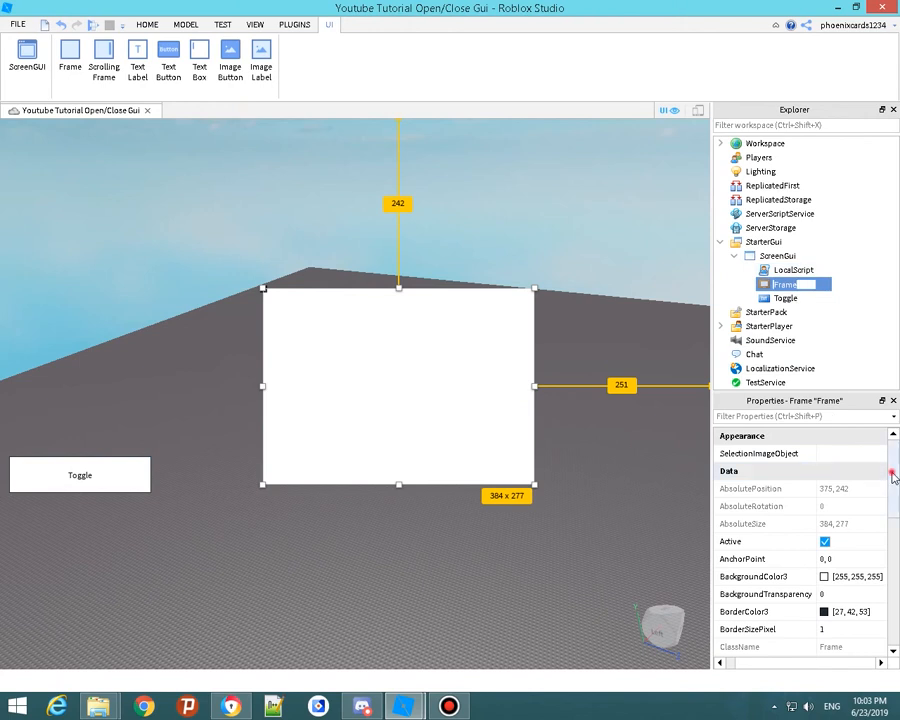
scroll("down", 3)
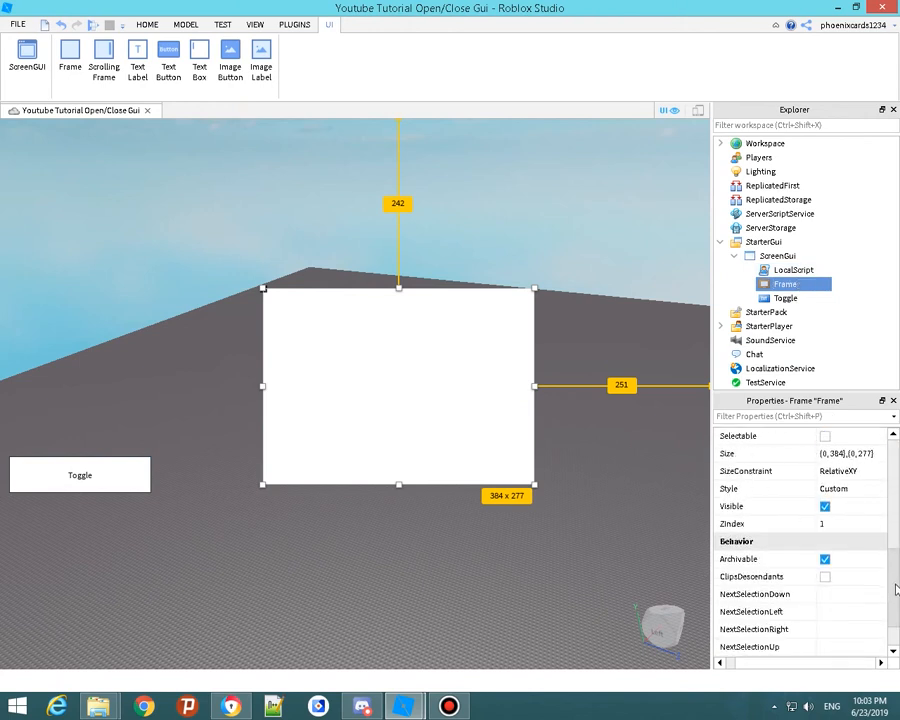
left_click(824, 506)
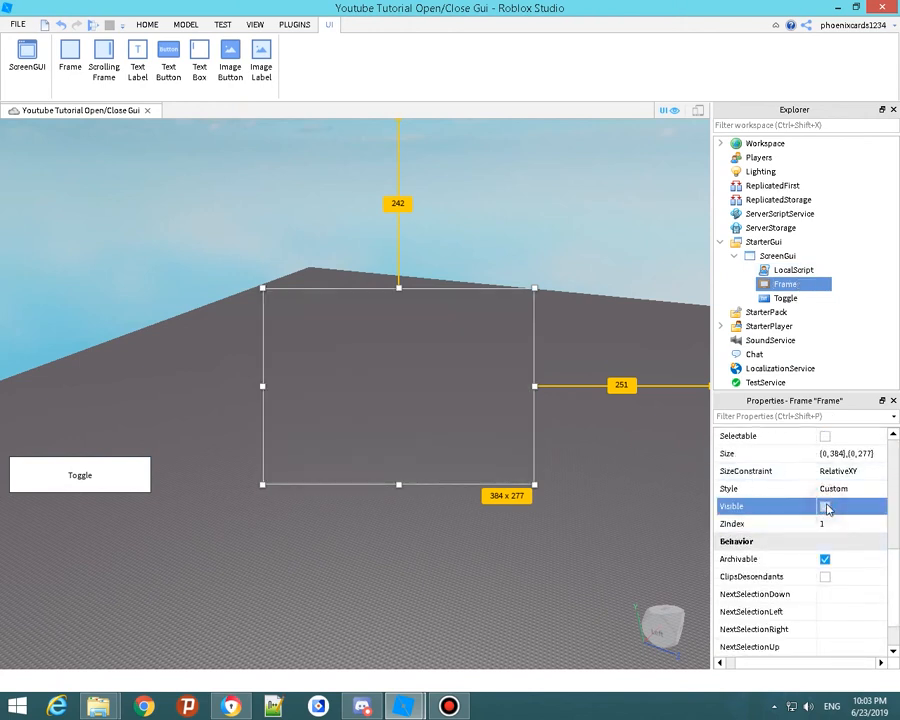
left_click(824, 506)
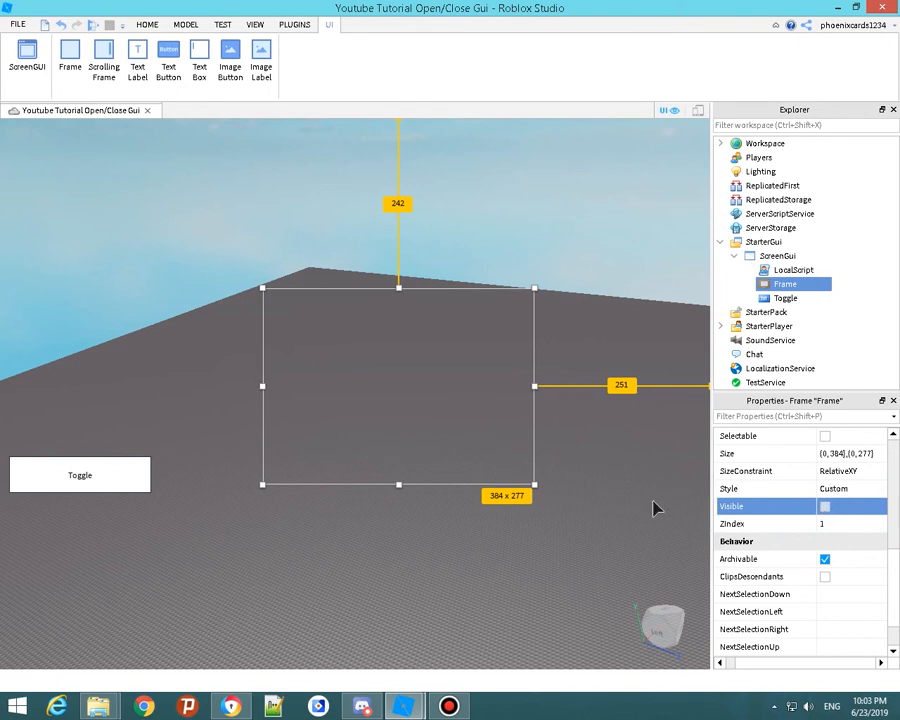
left_click(146, 24)
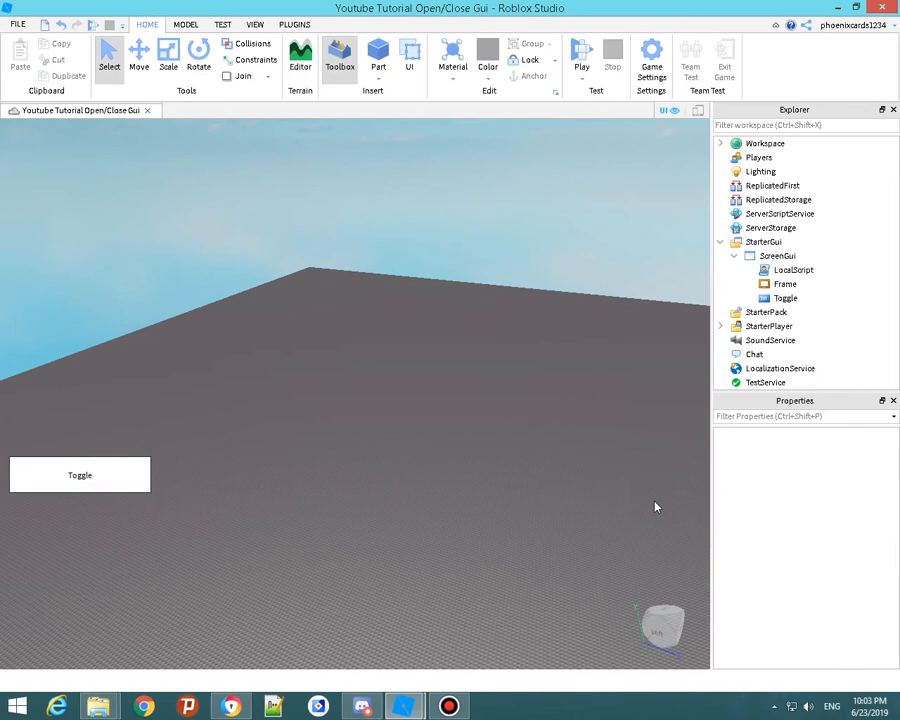
left_click(784, 284)
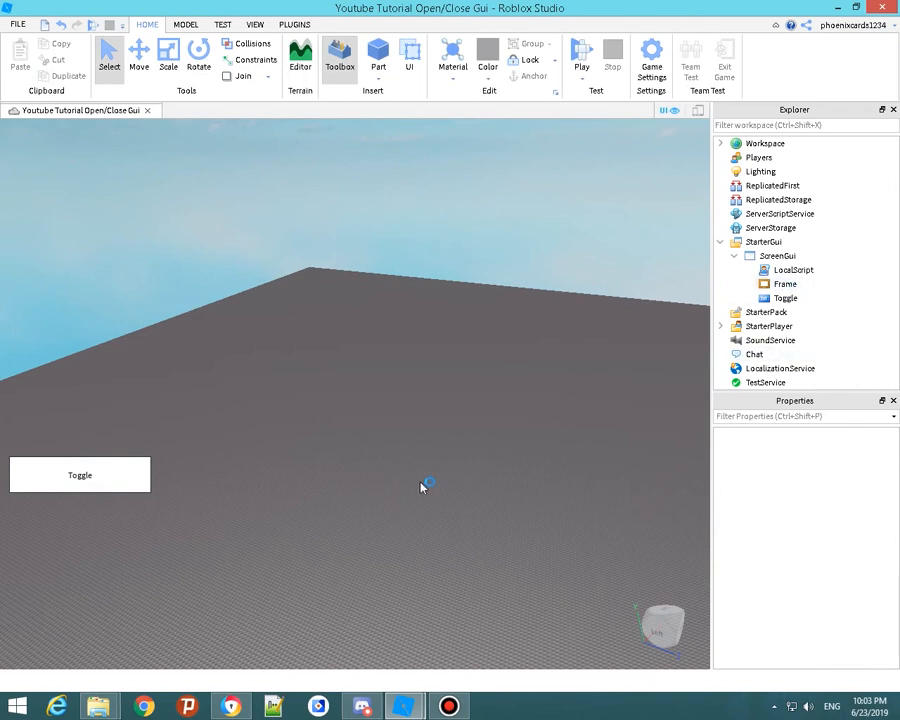
mouse_move(396, 328)
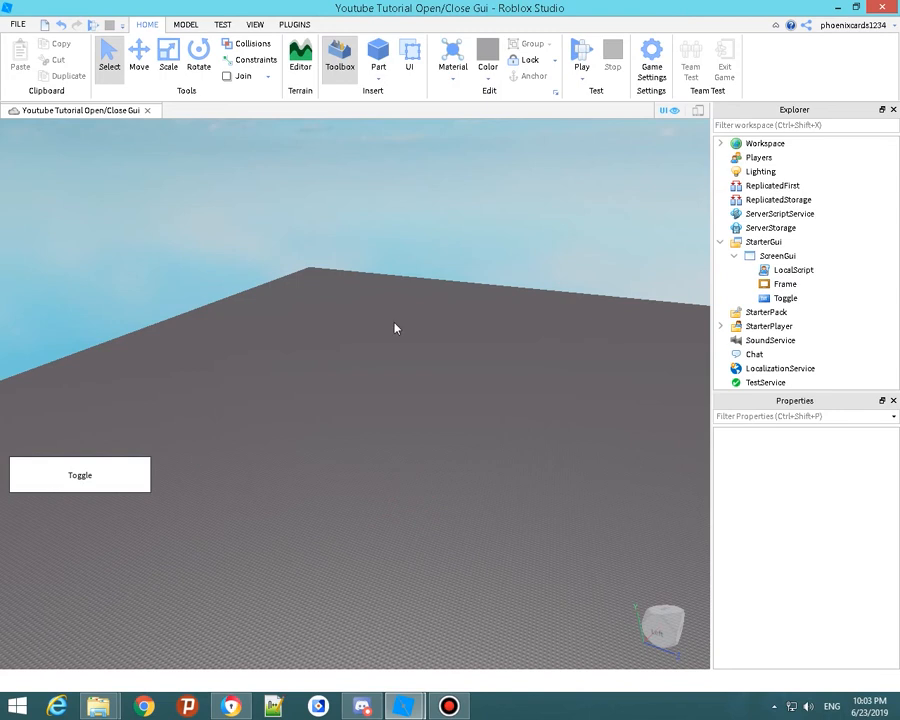
- Rename the ScreenGui to YoutubeTutorial
left_click(720, 242)
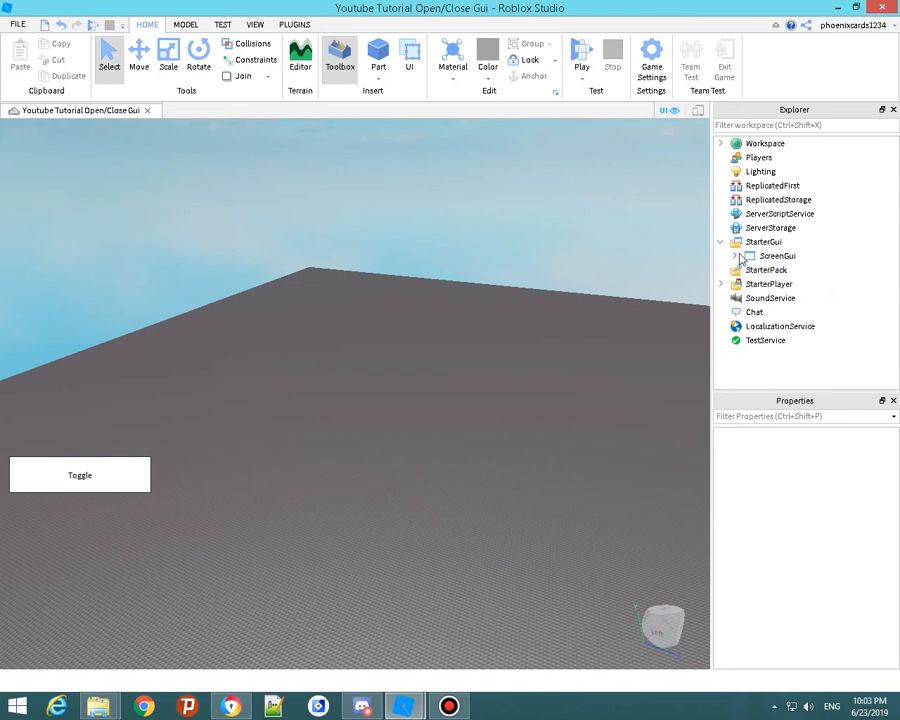
left_click(720, 256)
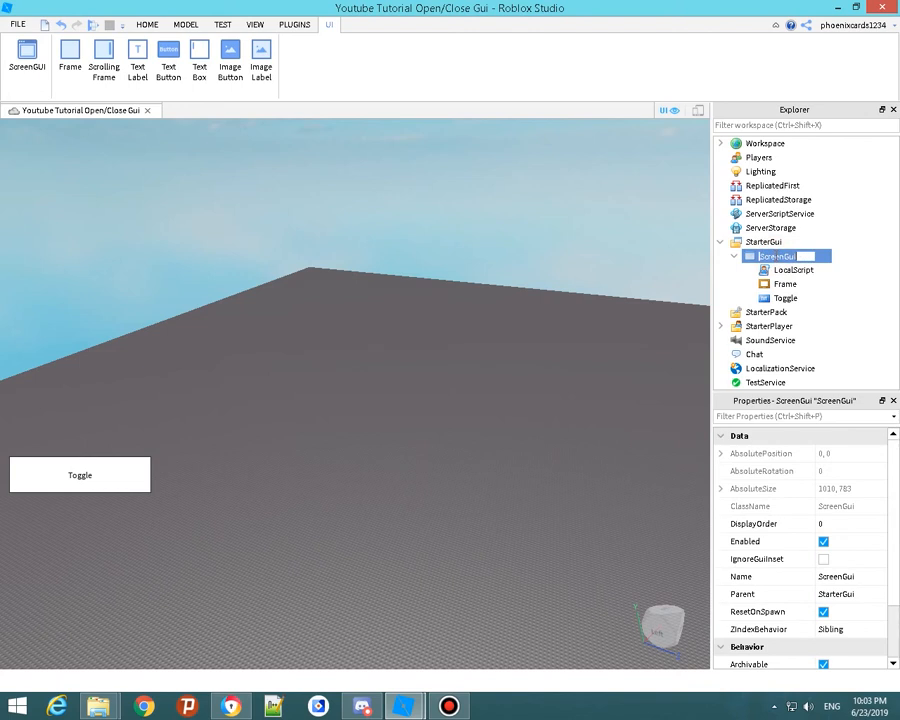
type("TYou")
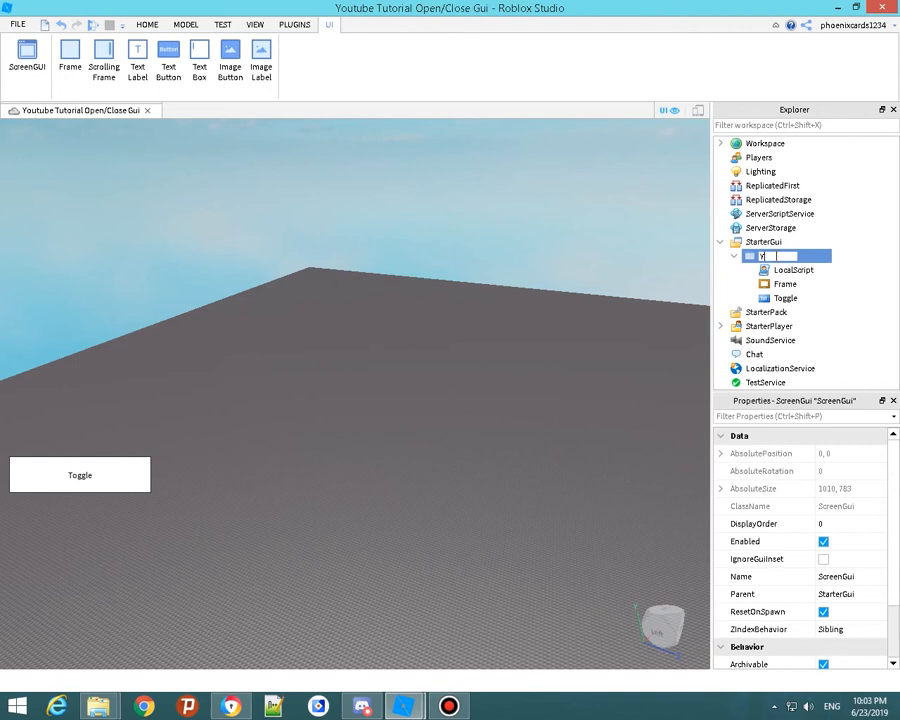
type("Youtube")
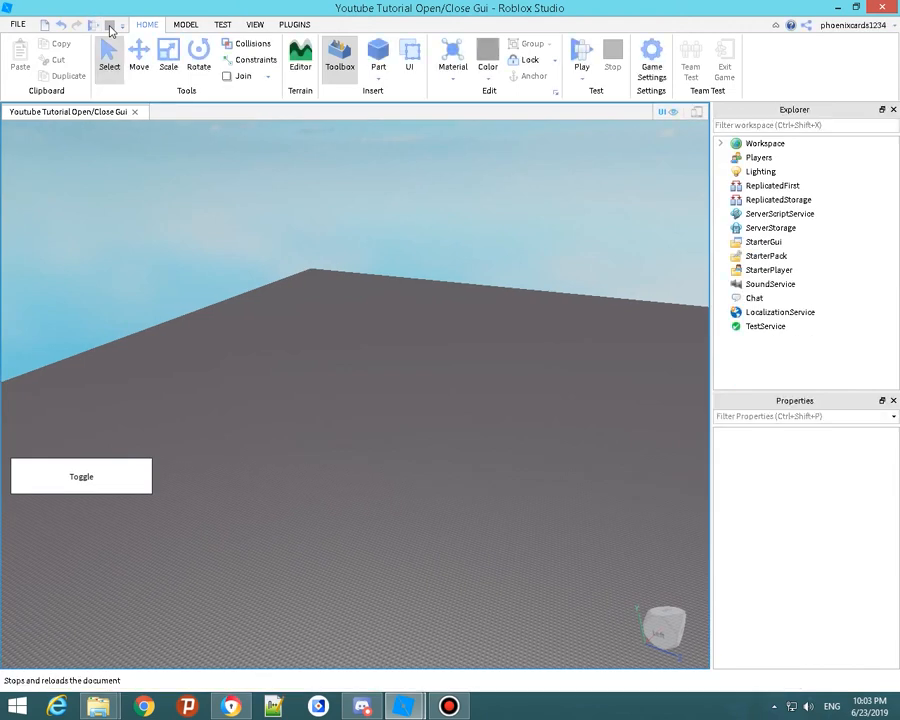
- Play-test and click Toggle repeatedly to show and hide the white frame, then stop
left_click(580, 56)
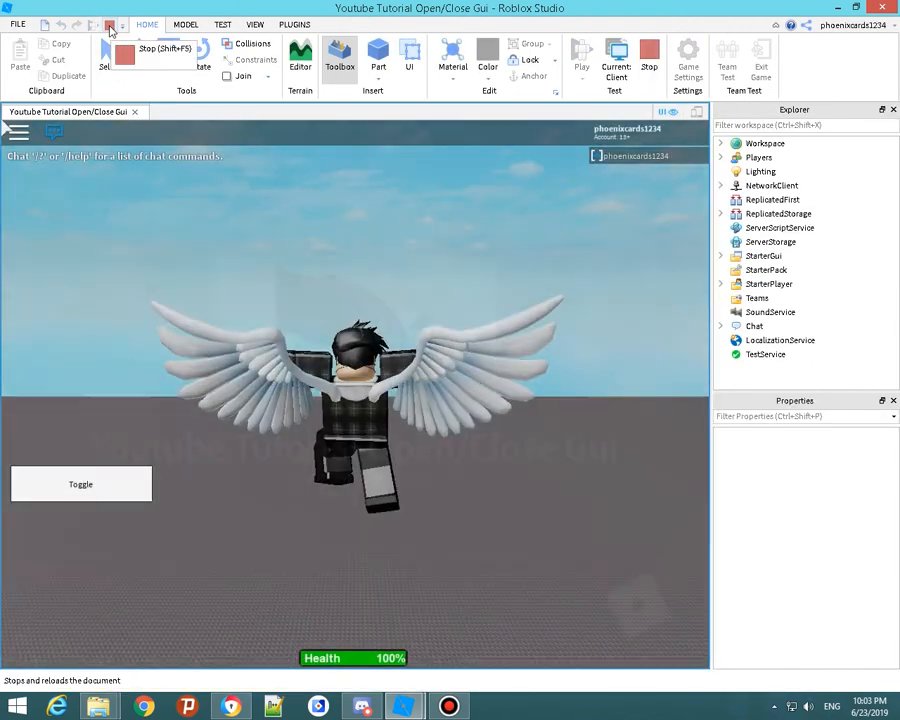
left_click(108, 24)
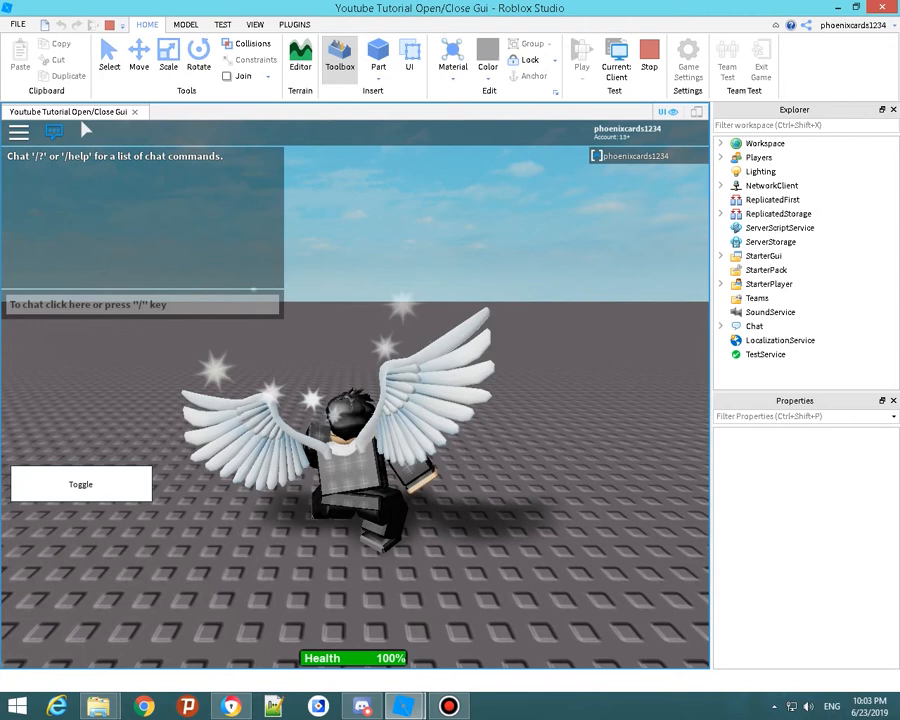
left_click(80, 484)
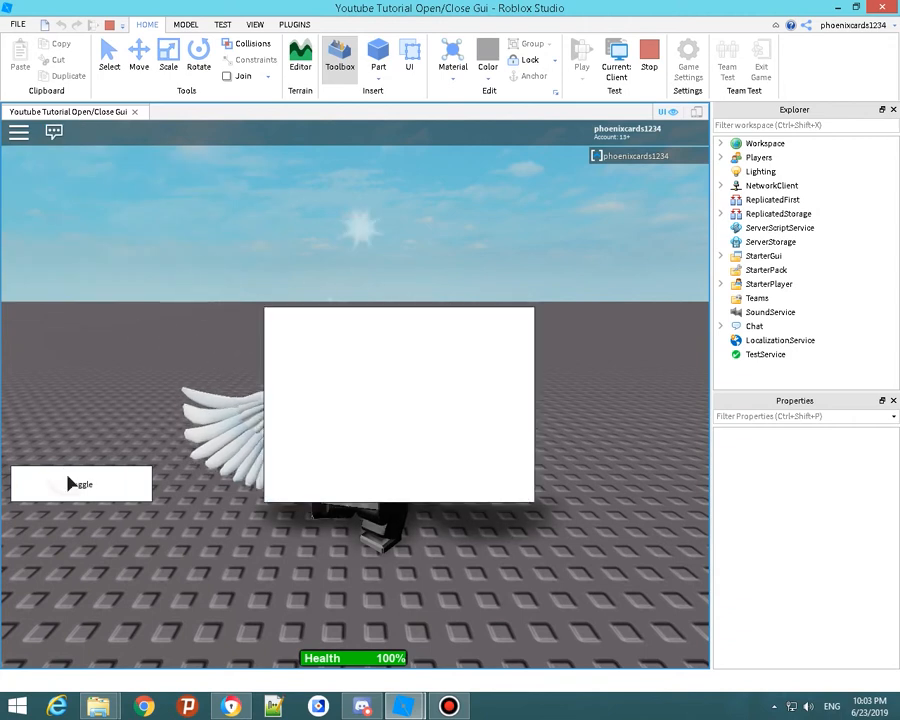
left_click(80, 484)
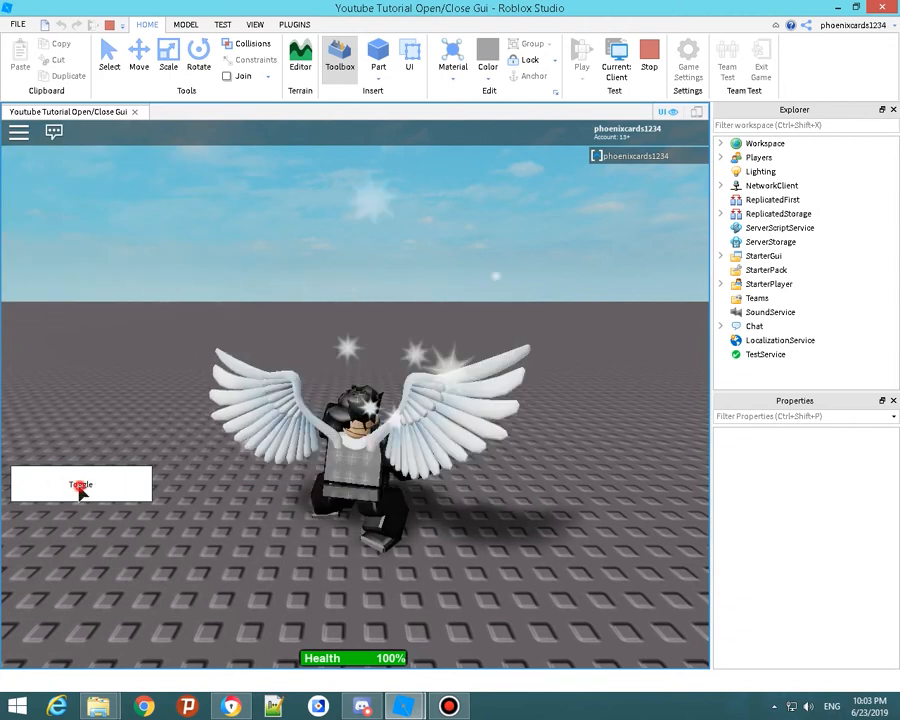
left_click(80, 484)
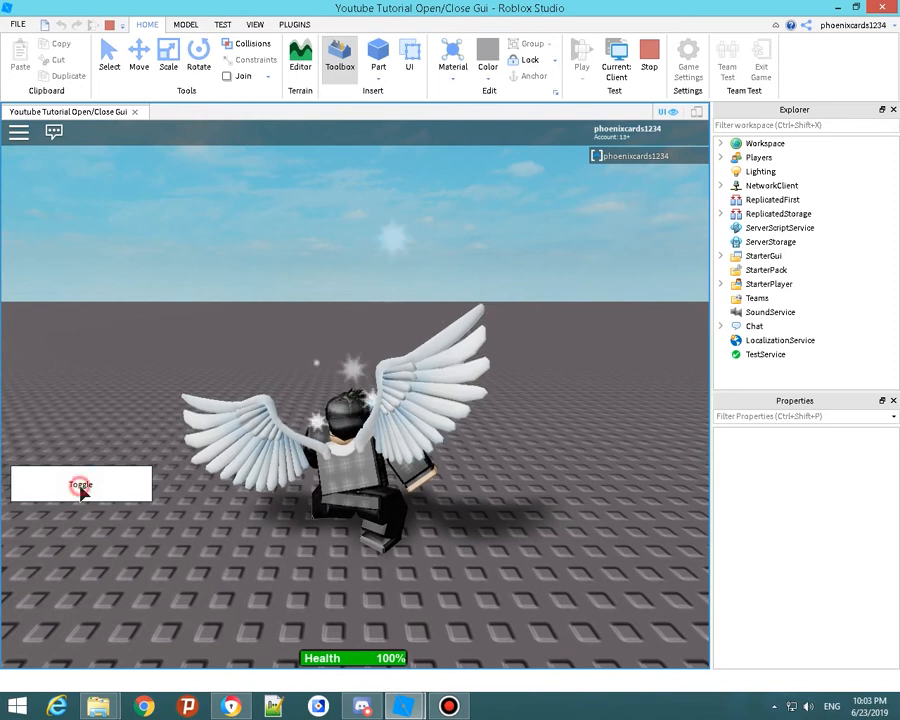
left_click(80, 486)
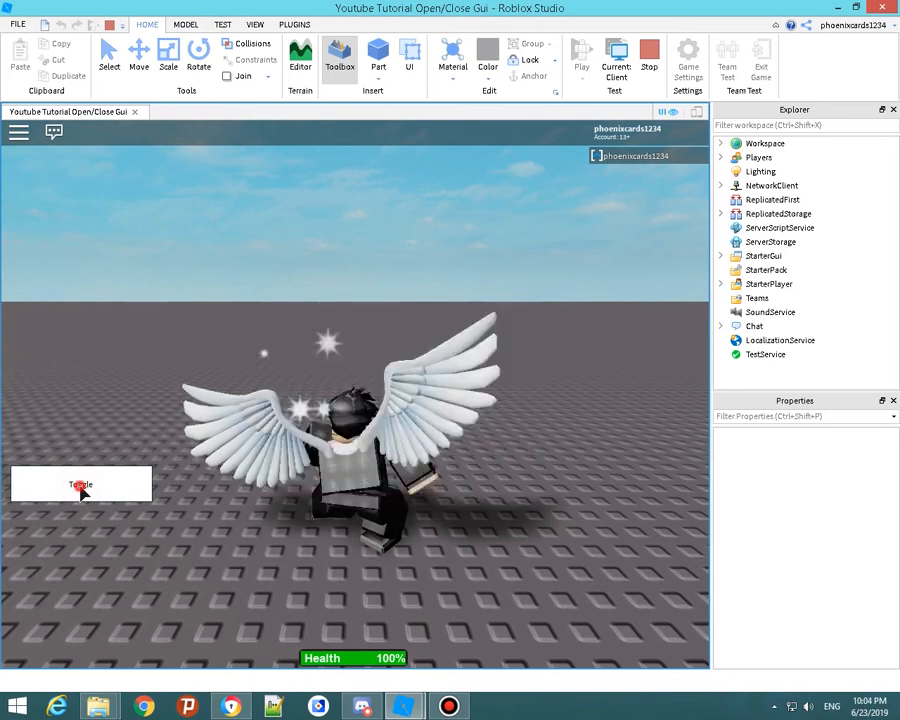
left_click(80, 488)
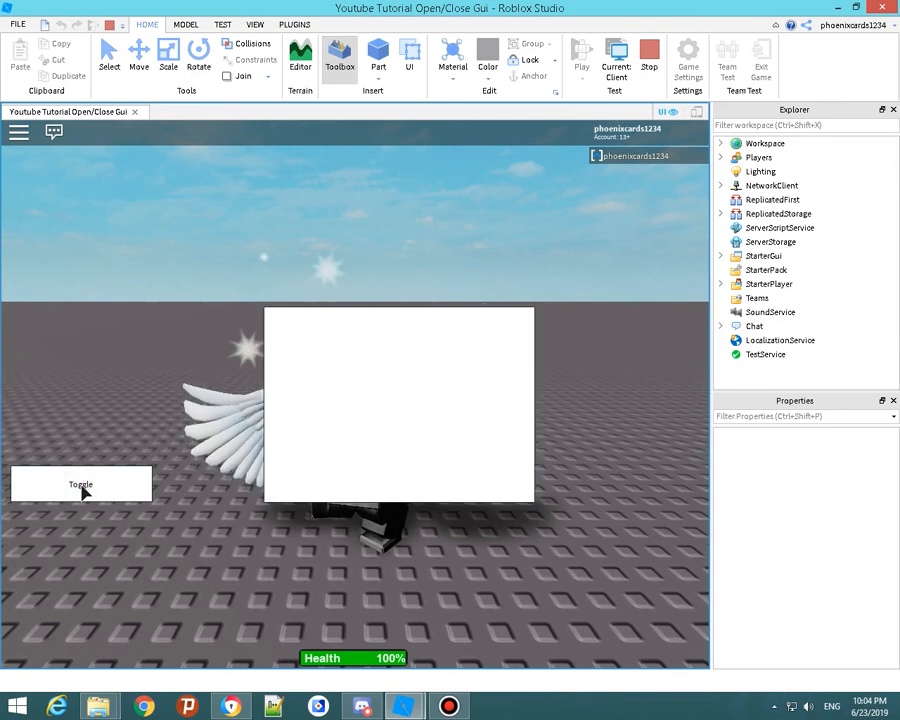
left_click(80, 486)
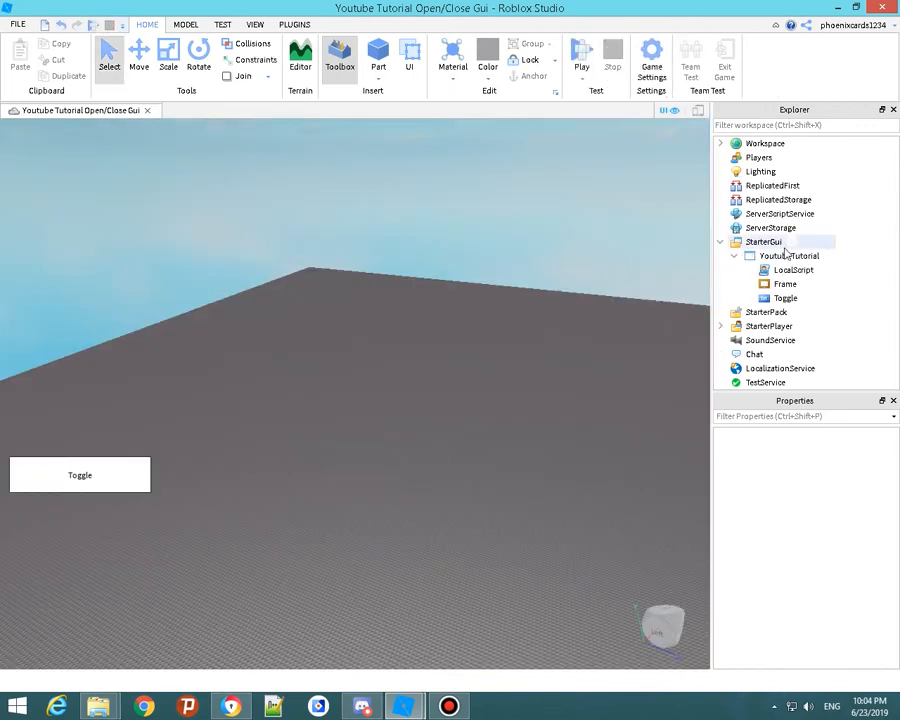
- Add wait(1) as the first line of the Toggle MouseButton1Click handler
double_click(792, 268)
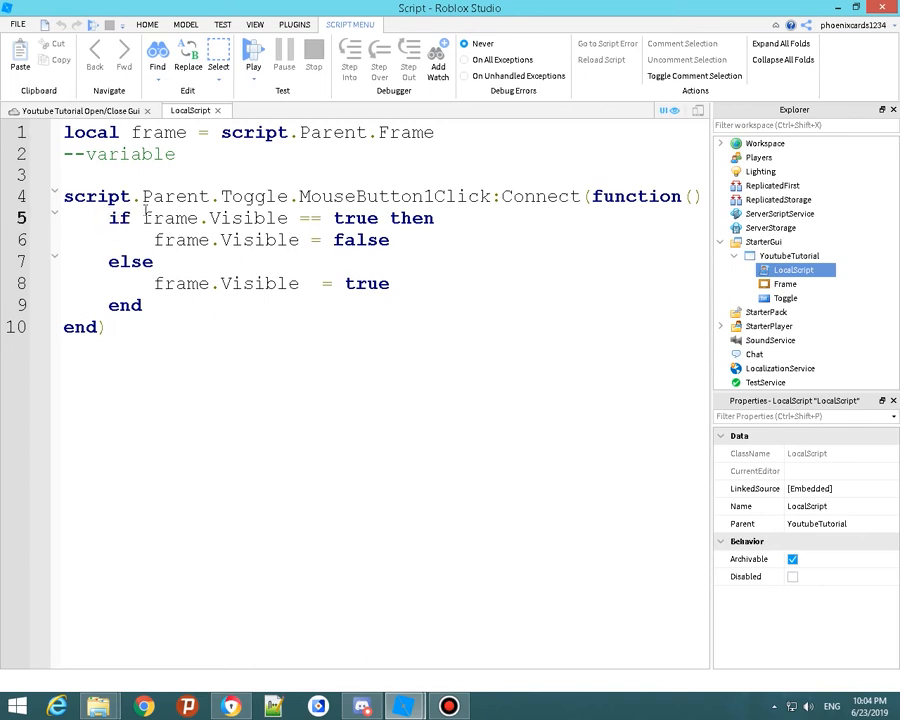
type("wait")
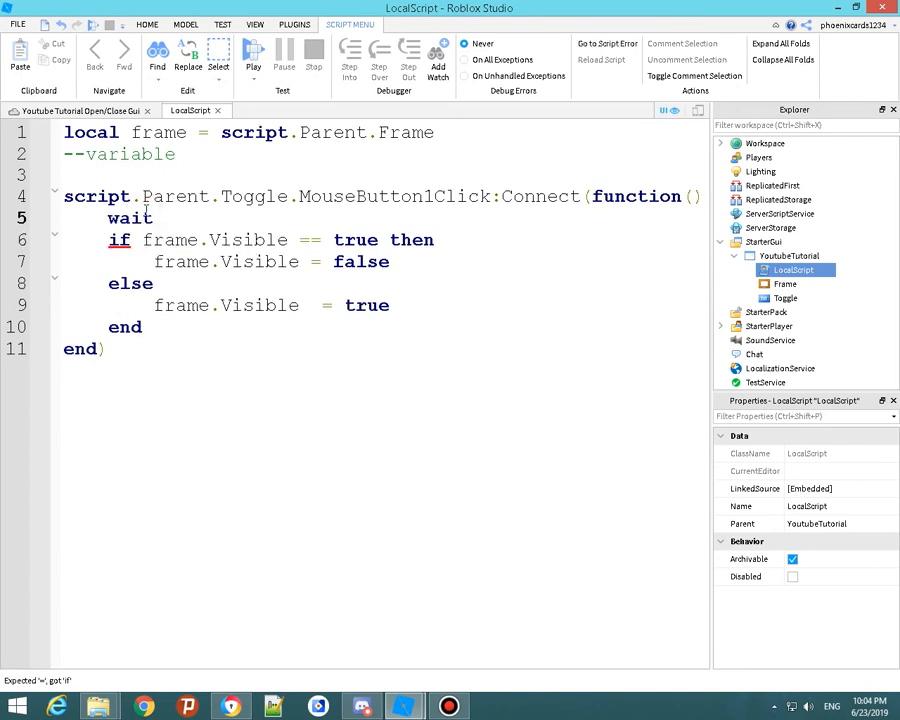
type("(1)")
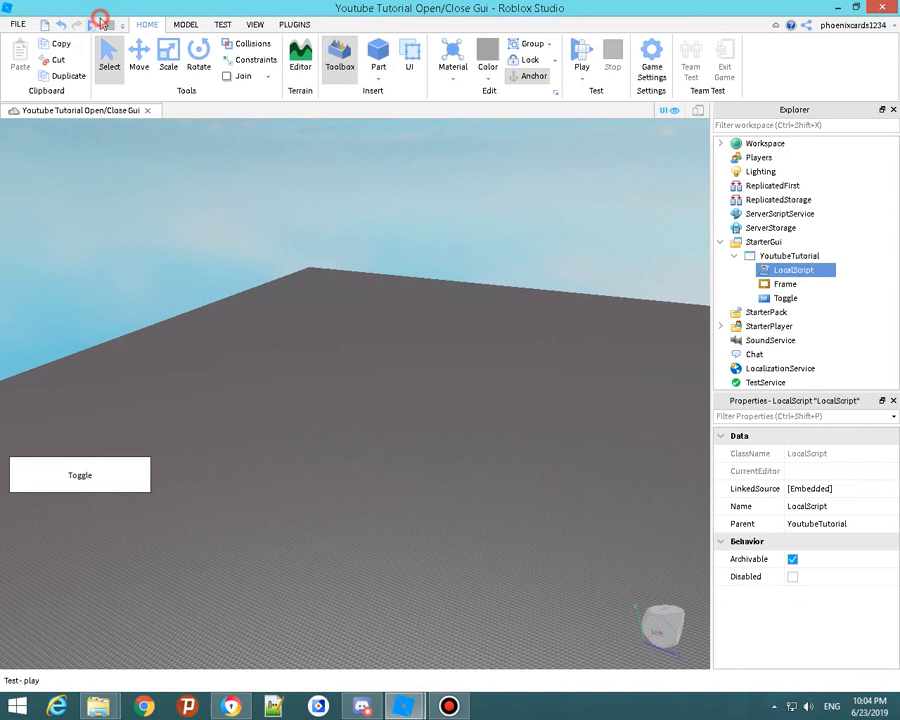
- Run a play test and press Toggle twice to see the one-second delay
left_click(96, 24)
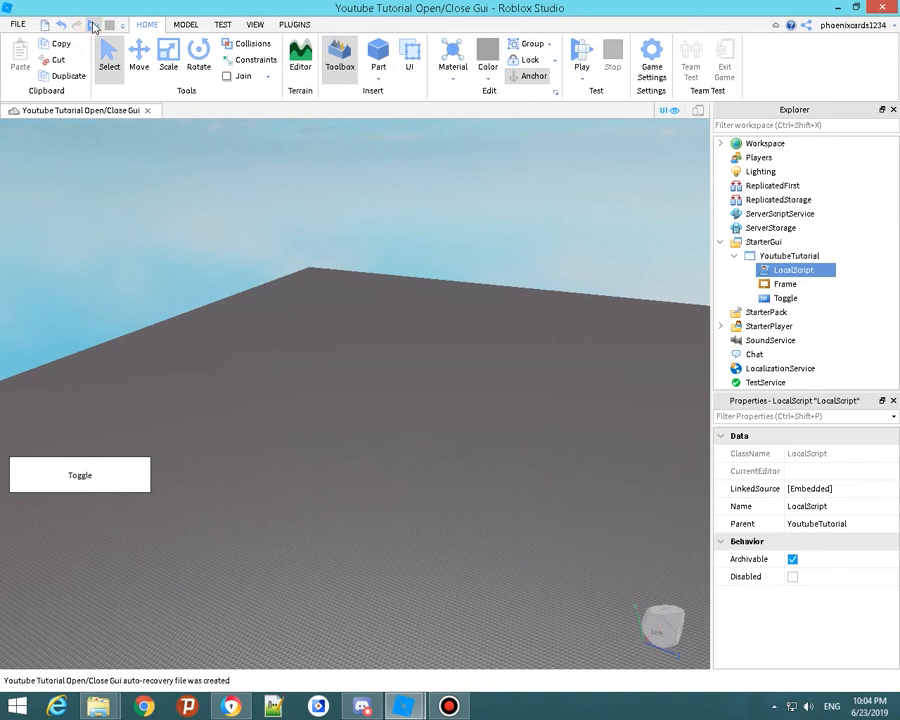
left_click(582, 56)
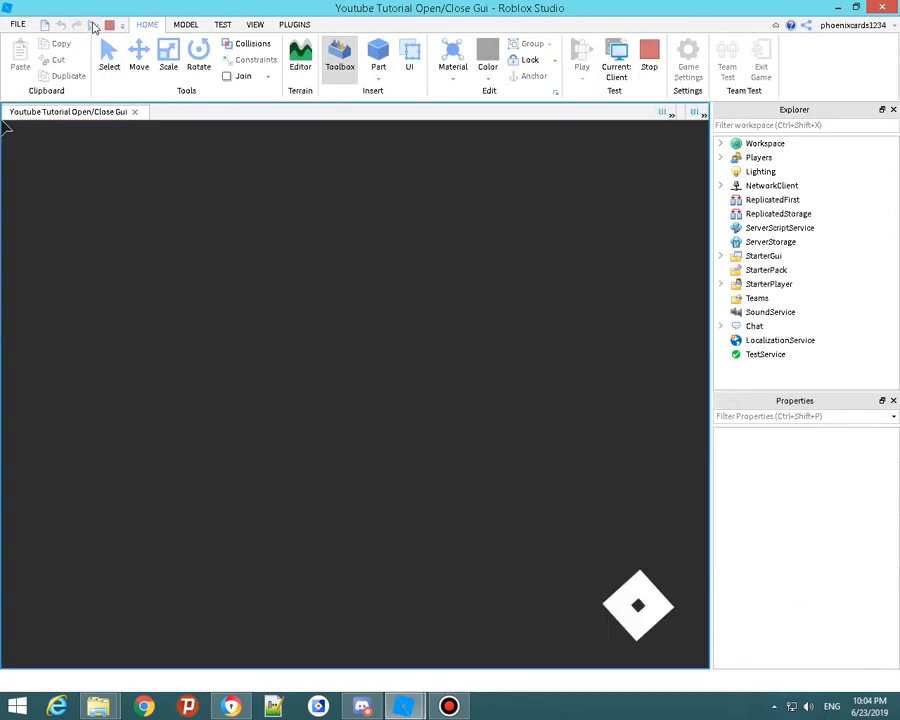
left_click(582, 52)
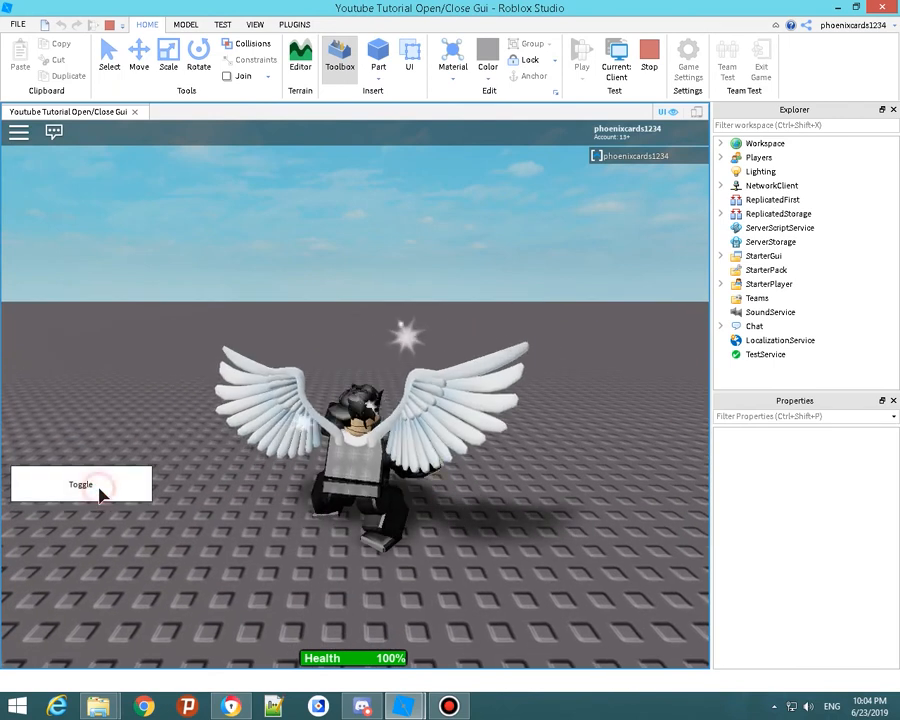
left_click(80, 484)
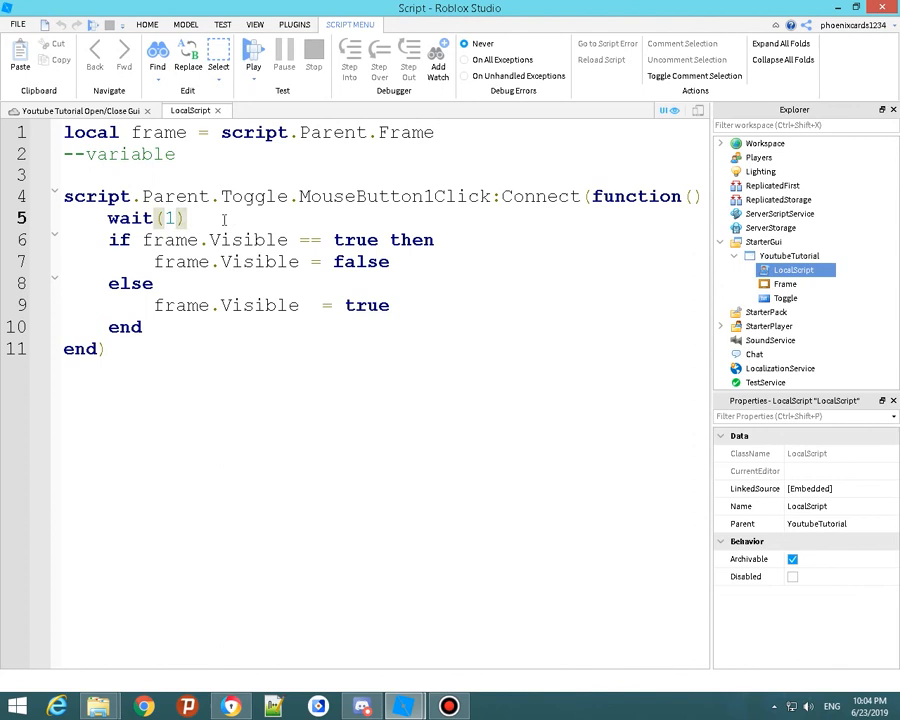
- Change the delay to wait(0.2), then play-test Toggle showing and hiding the white frame
type("0.2")
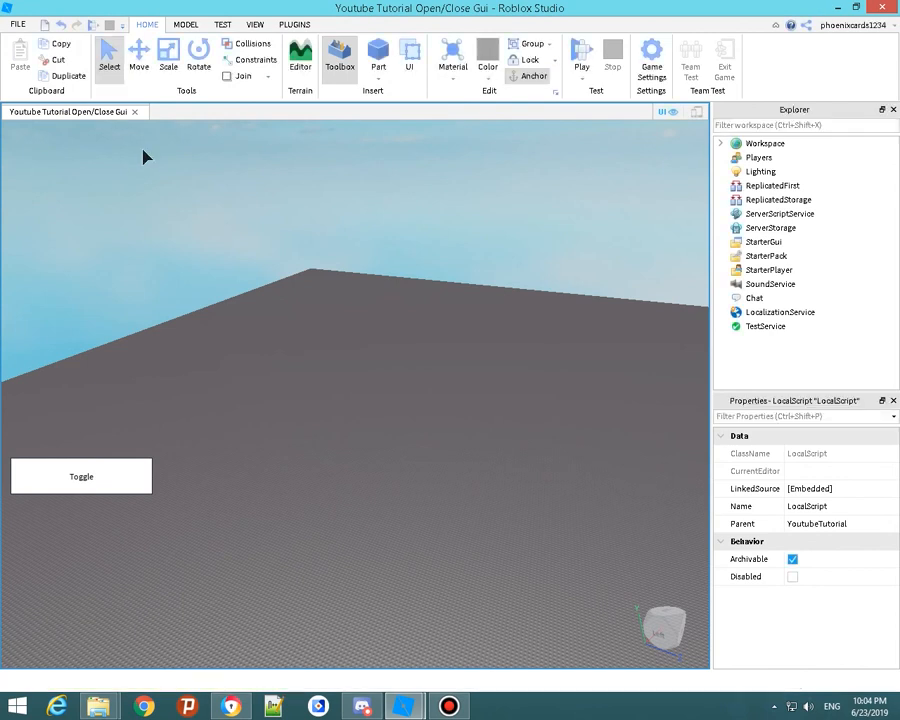
left_click(580, 56)
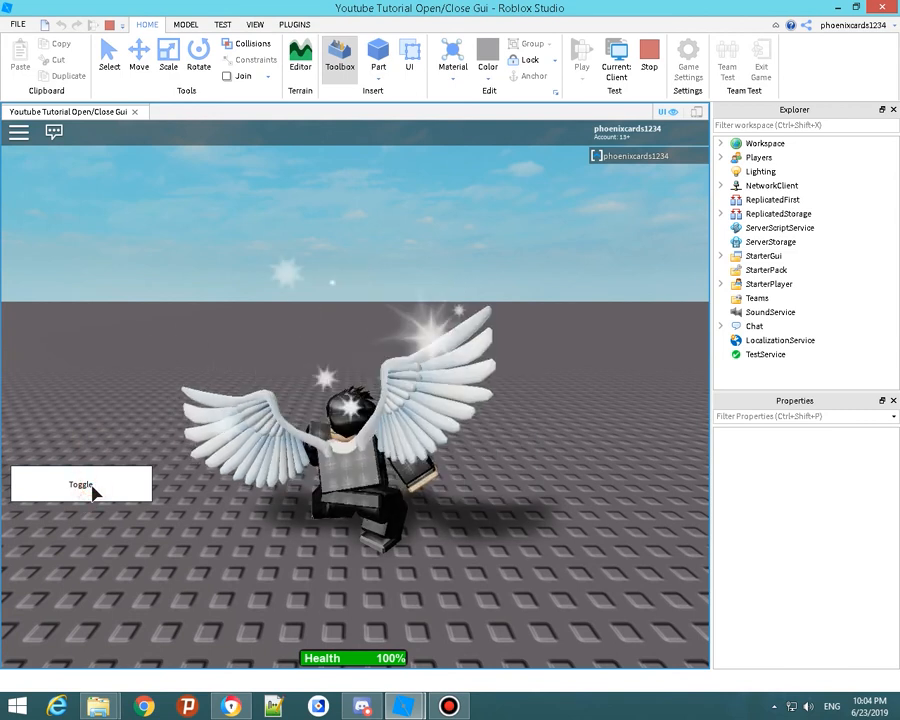
left_click(80, 484)
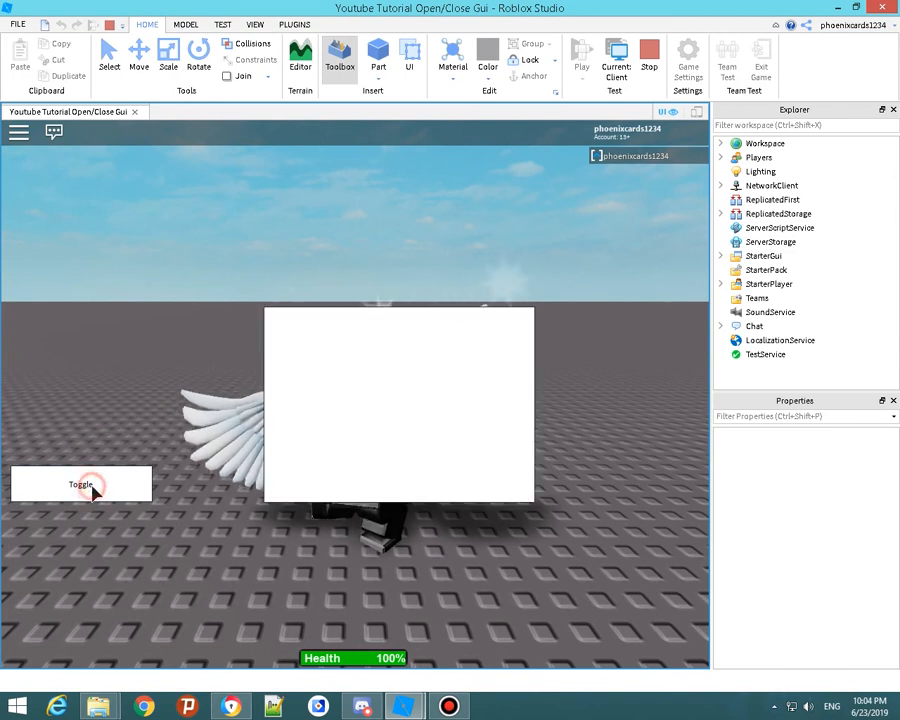
left_click(80, 484)
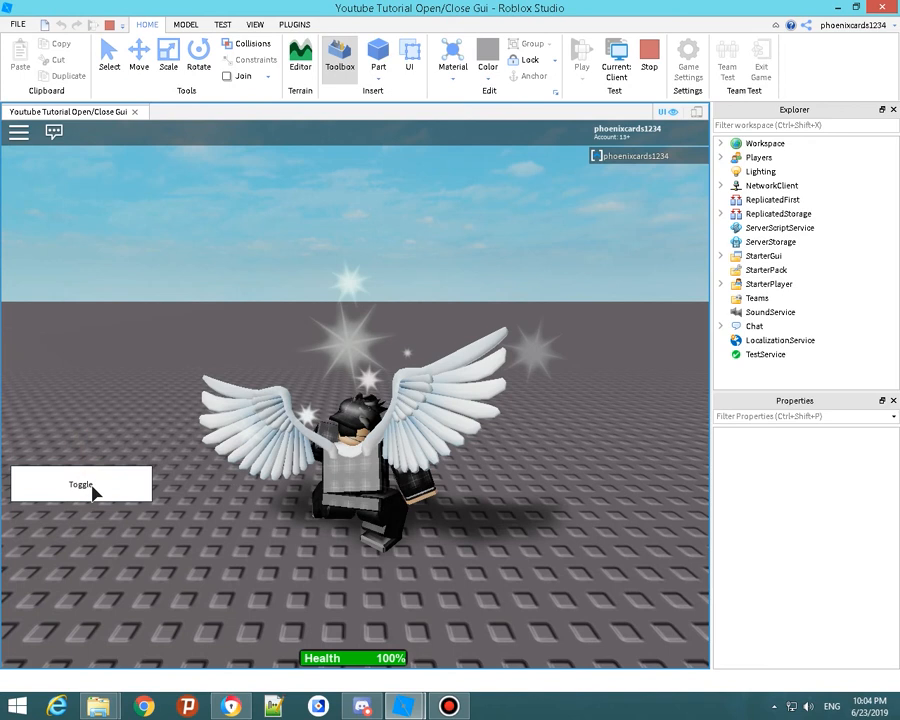